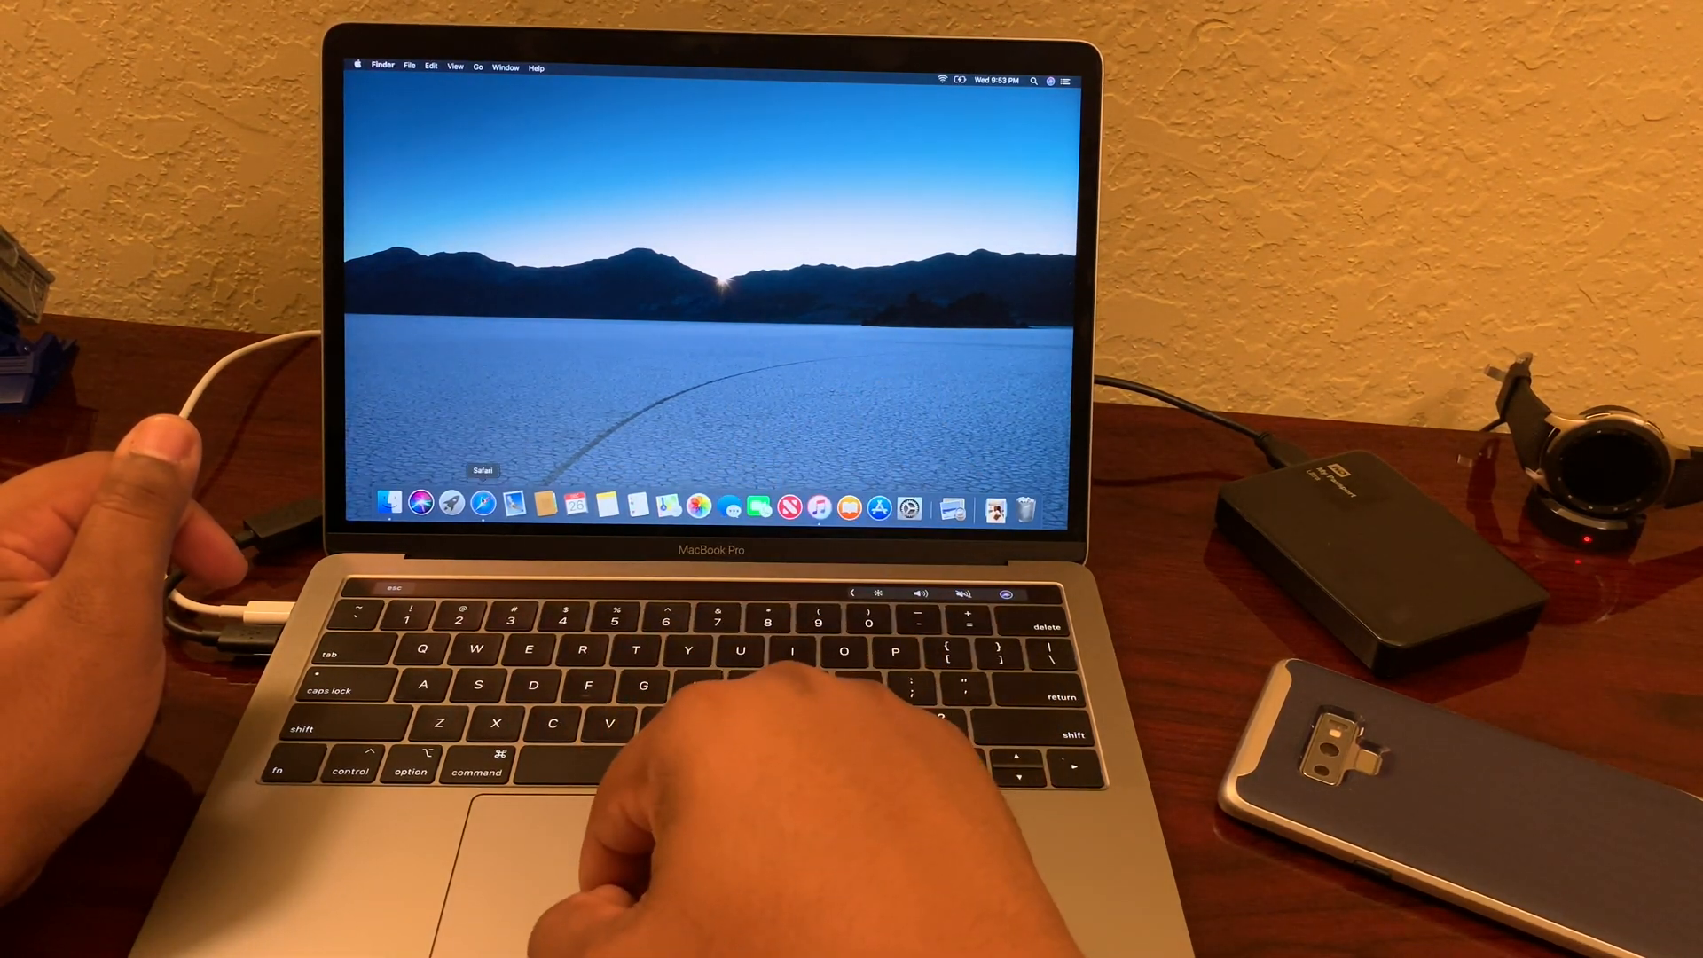
- Launch Safari from the Dock to show its Favorites page
click(482, 502)
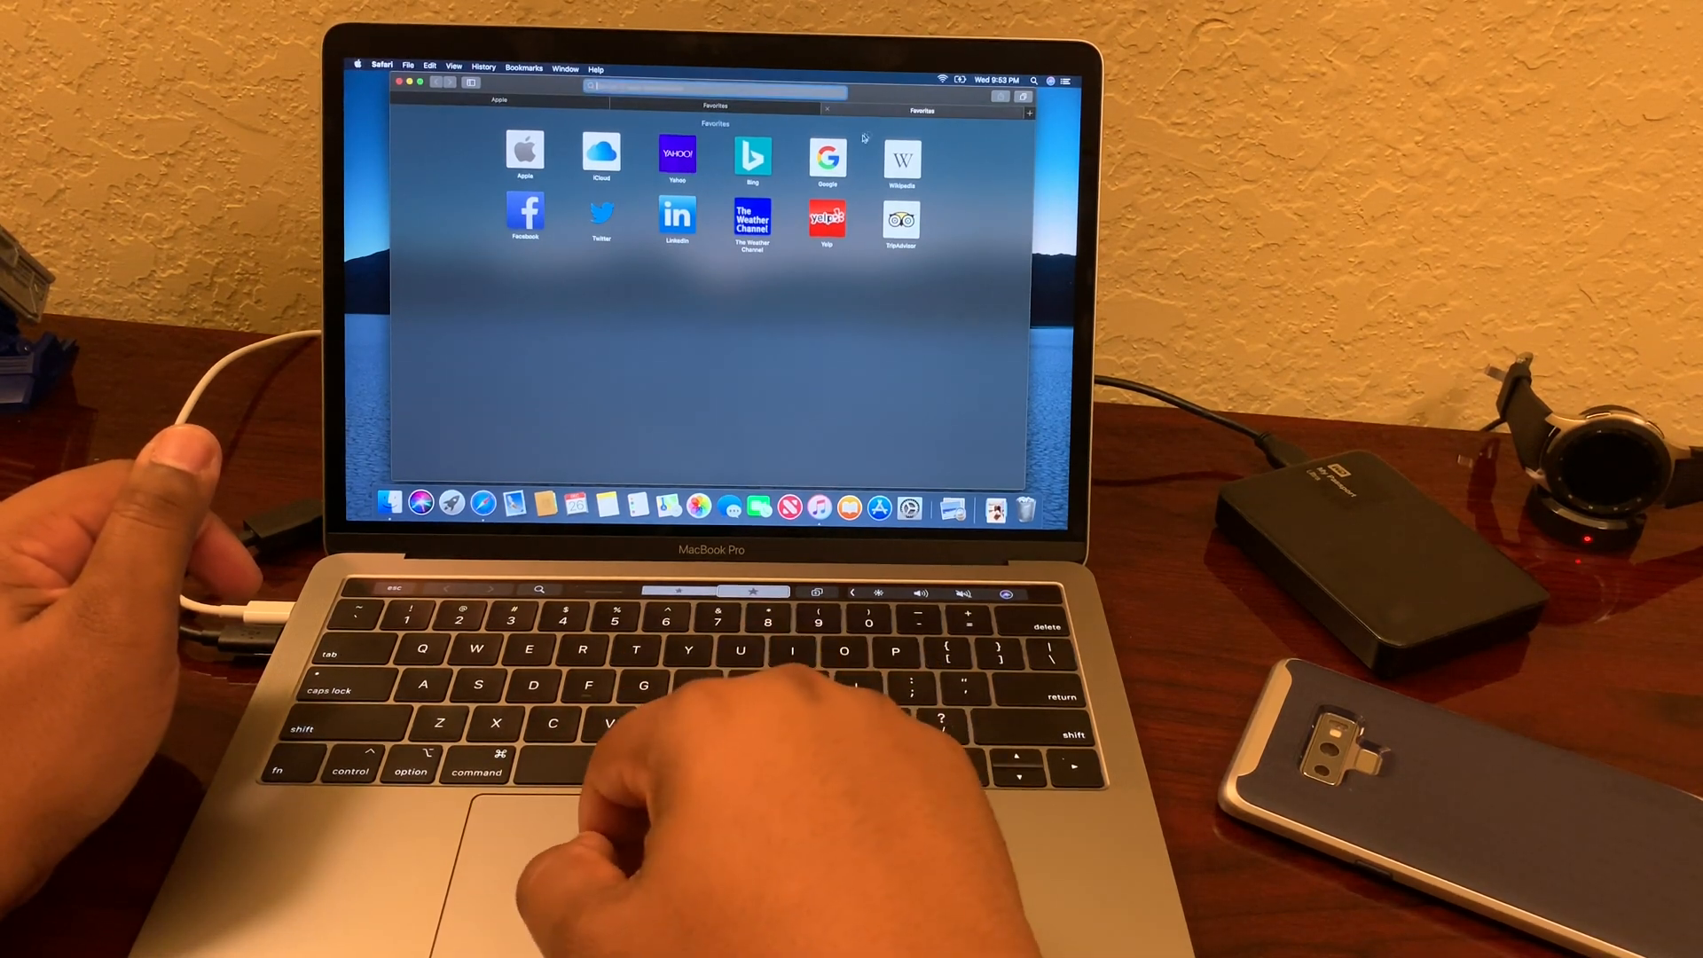
- Open the Apple, Yahoo and Google favorites in tabs of a full-screen Safari window
click(826, 158)
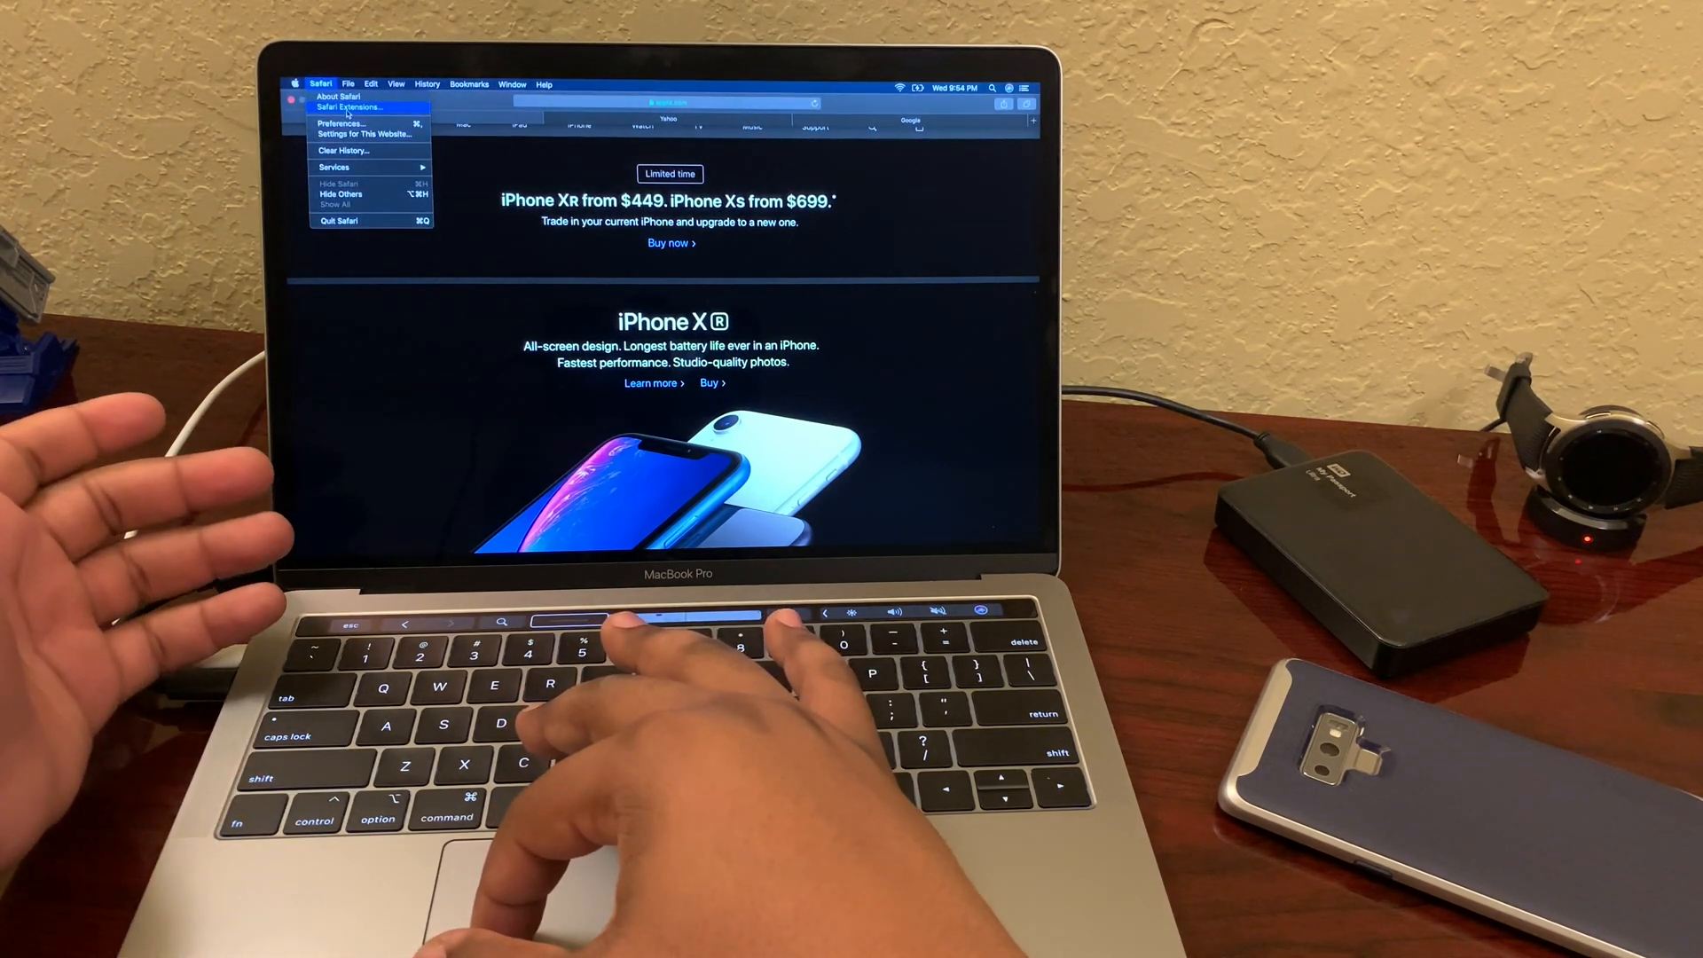
click(348, 85)
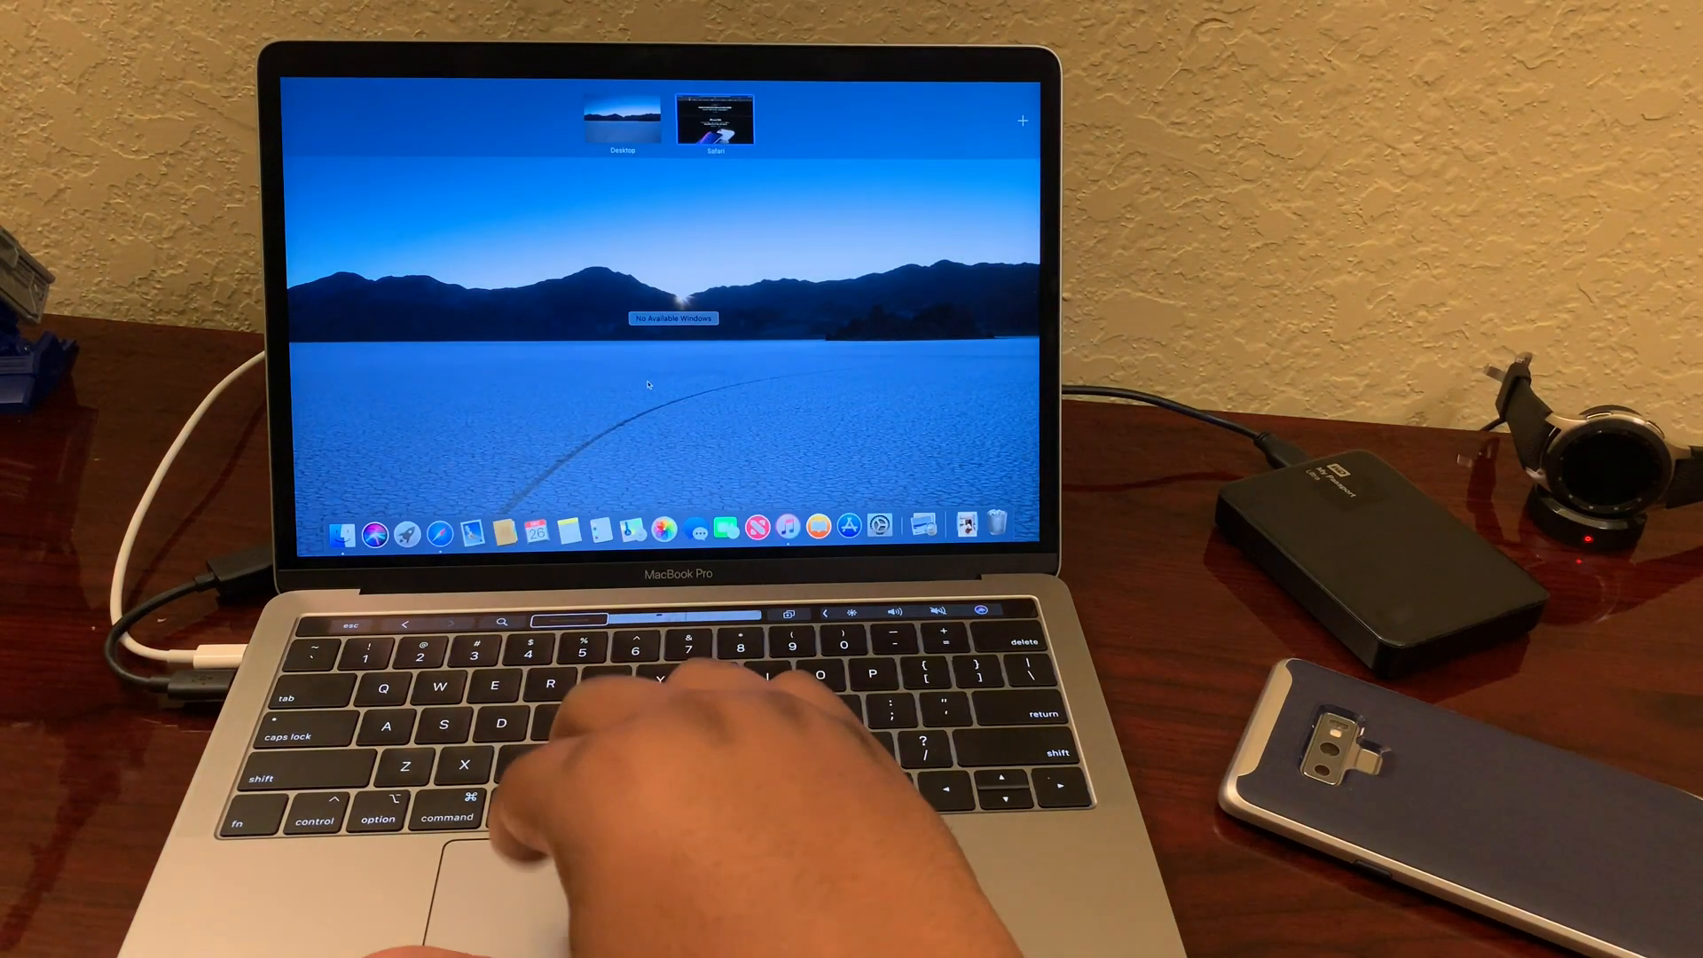
- Return to the Safari space and scroll the Apple page down to Apple Watch Series 4
click(713, 120)
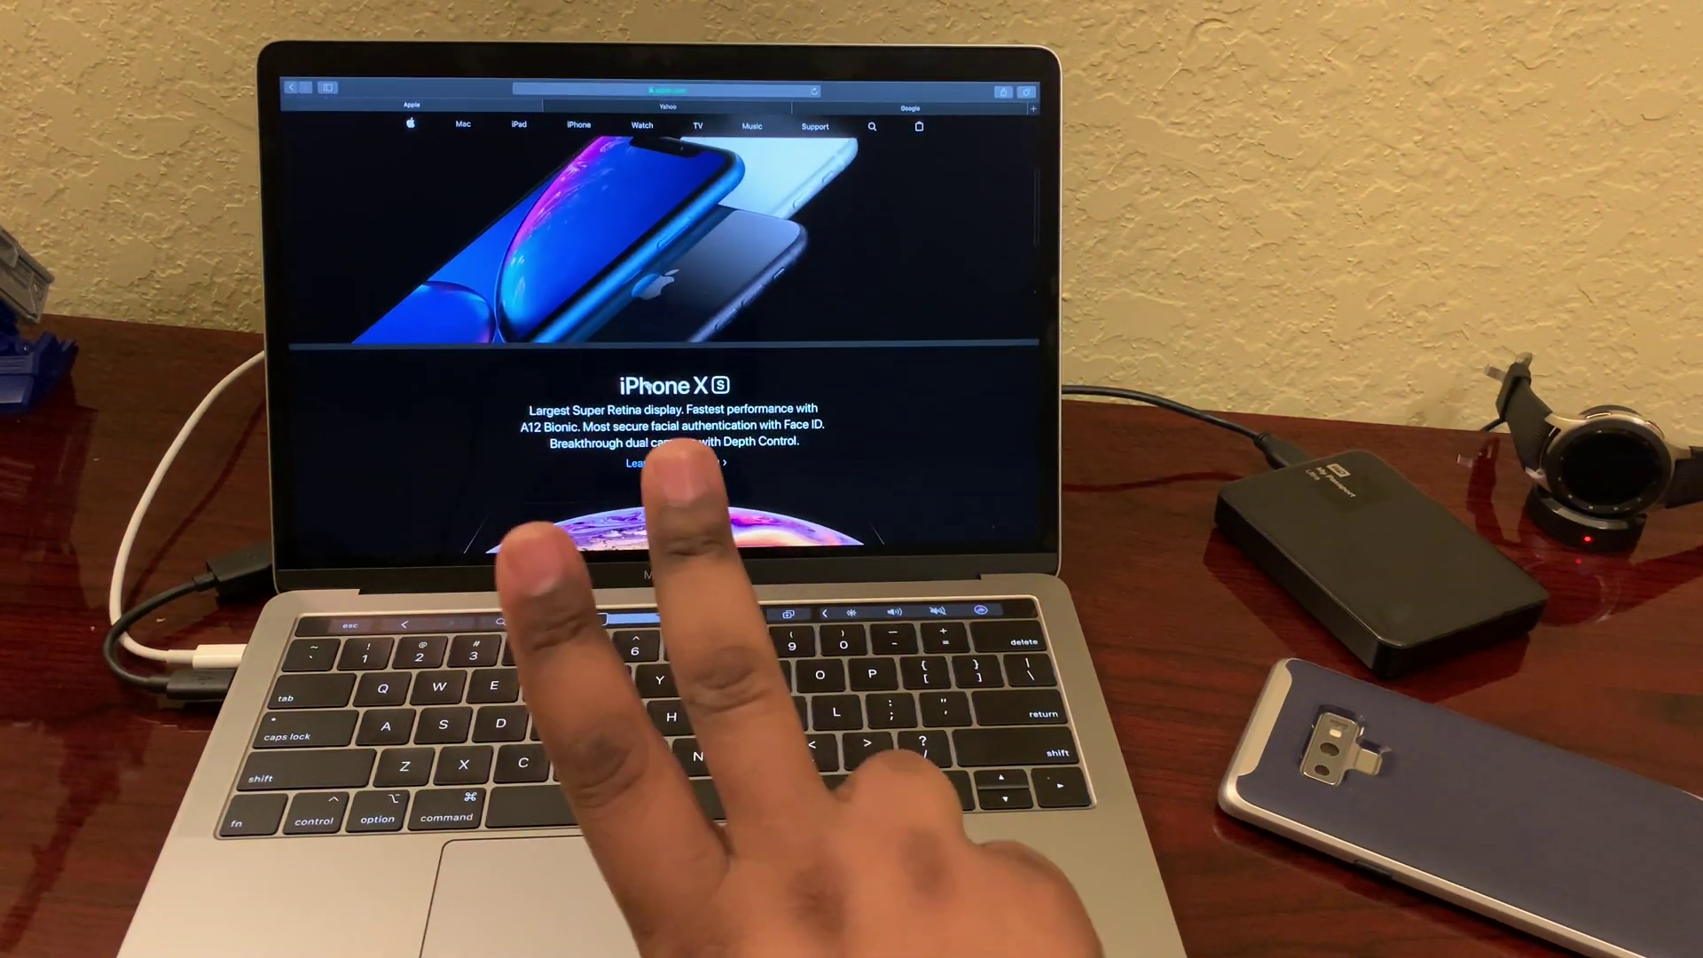
scroll(down, 3)
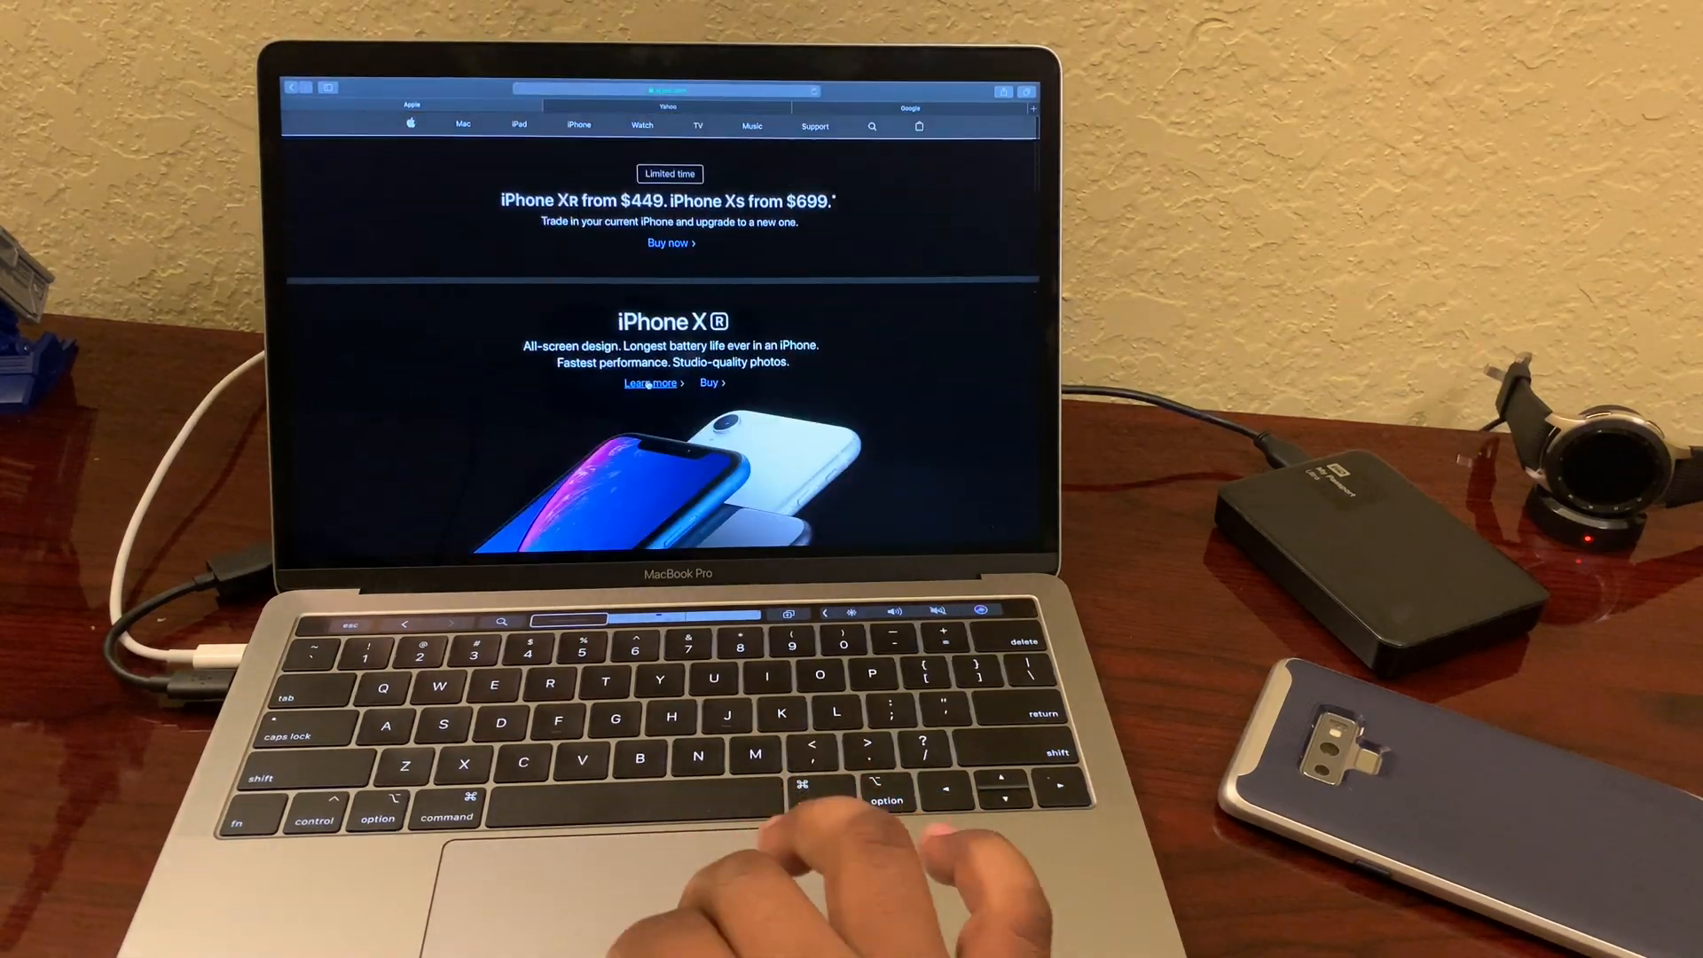
scroll(down, 3)
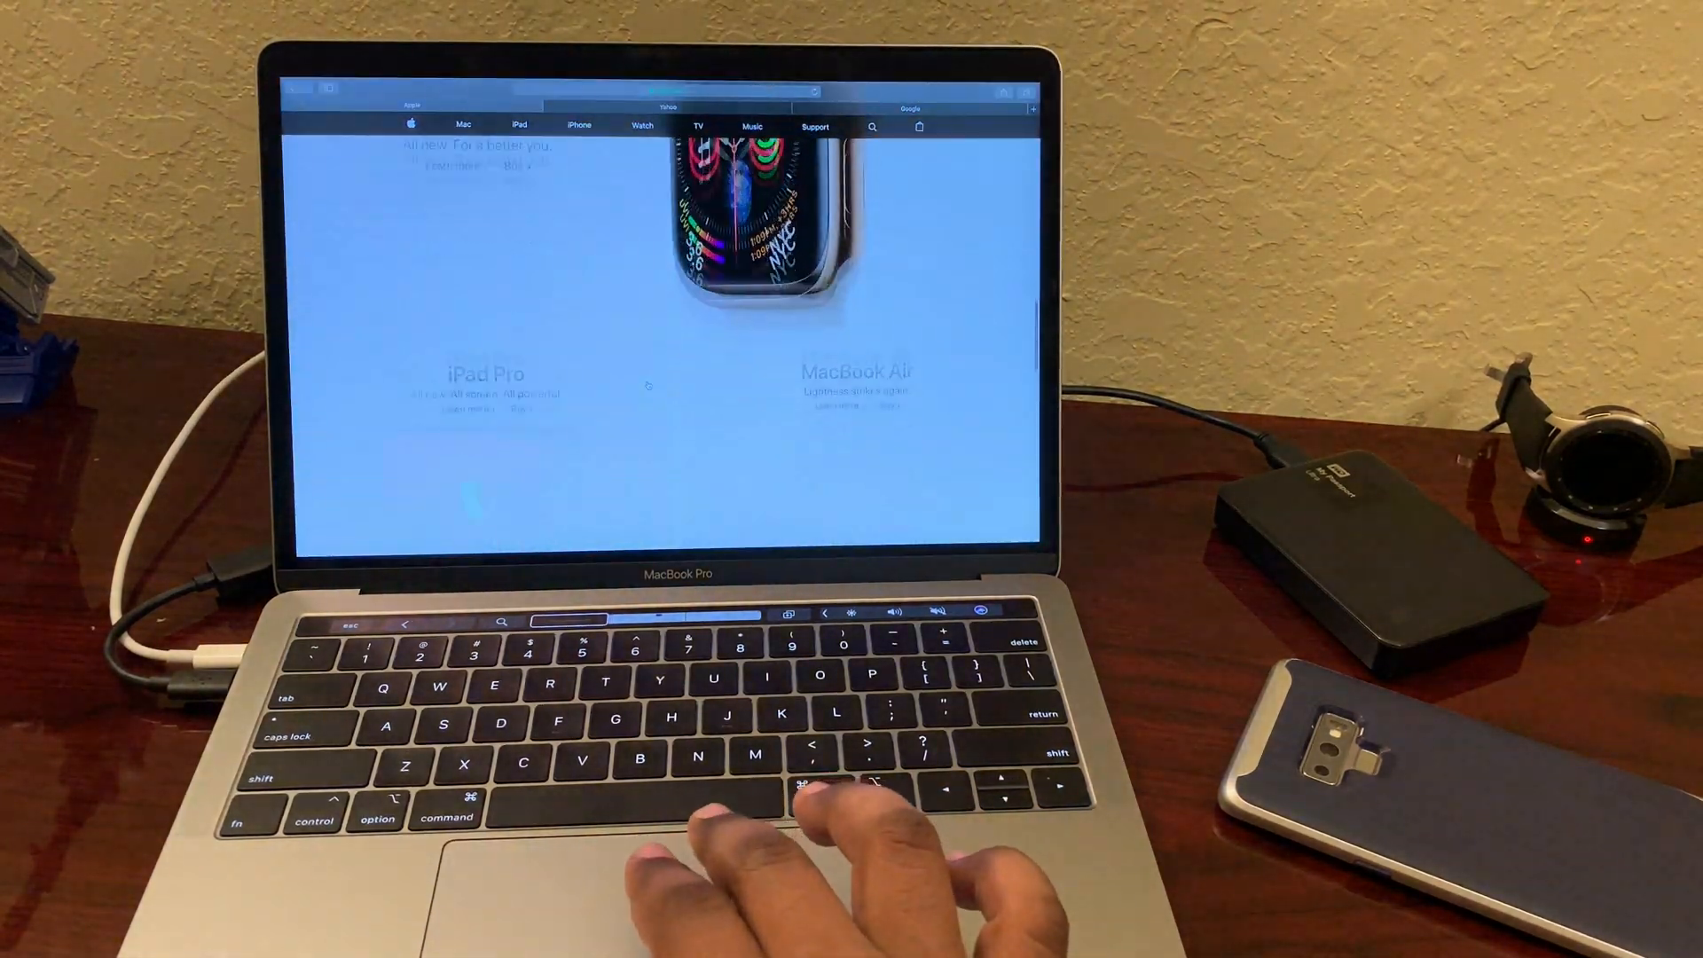
click(578, 126)
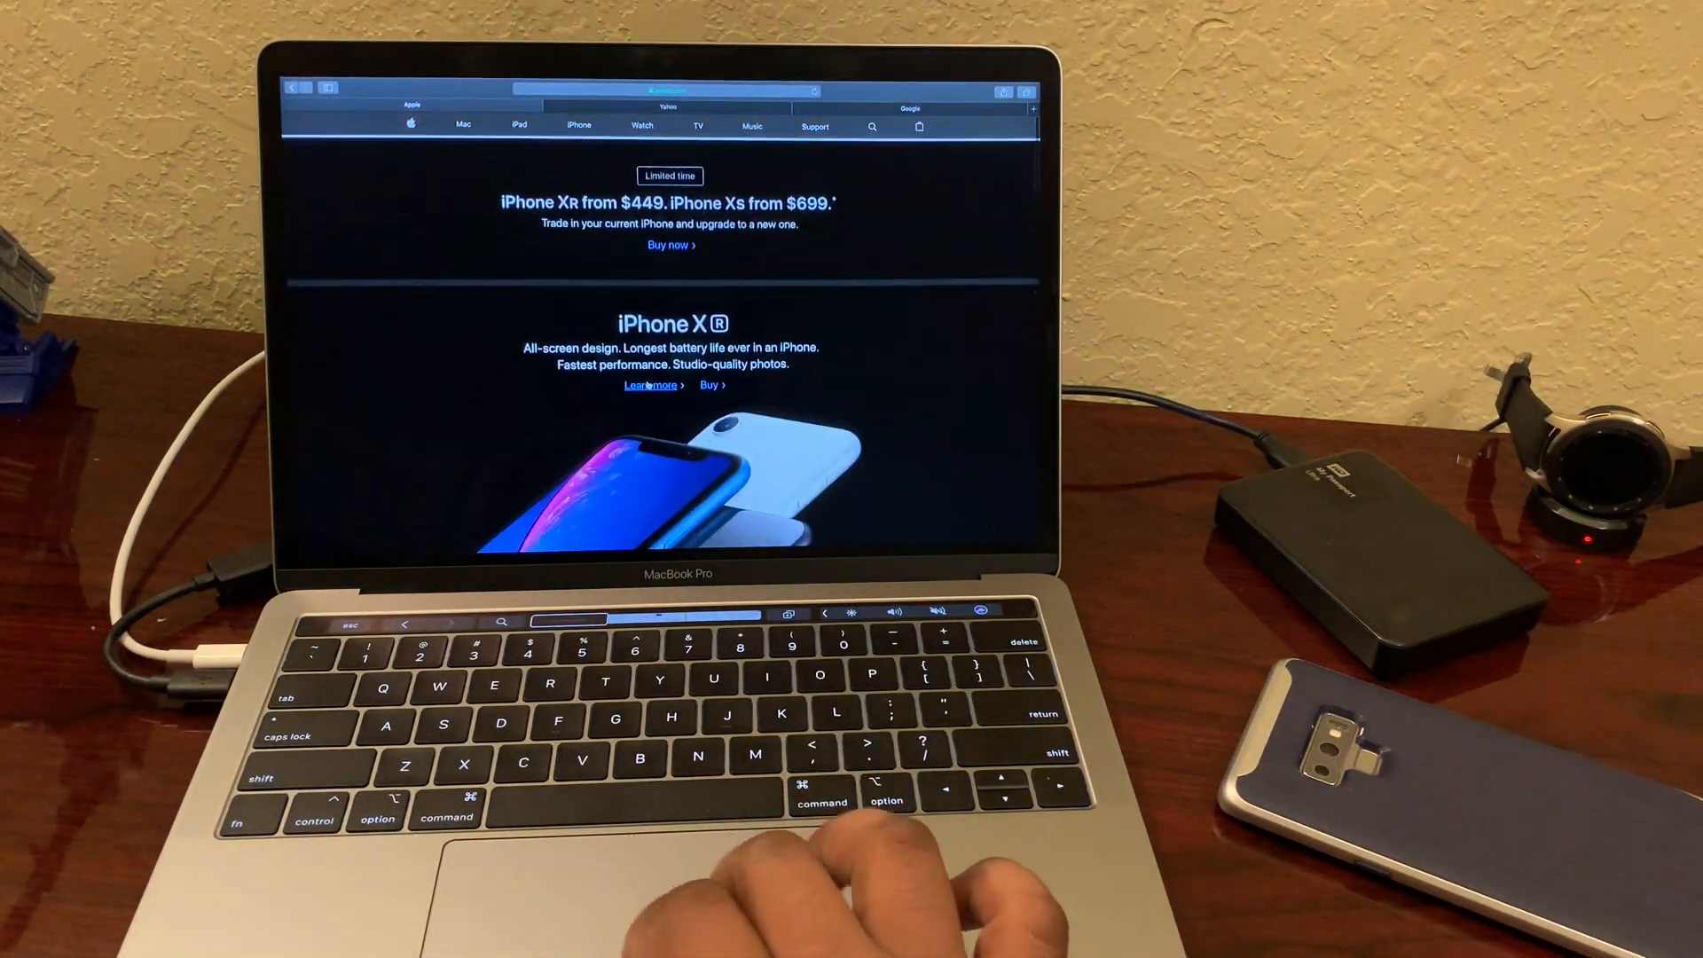
scroll(down, 3)
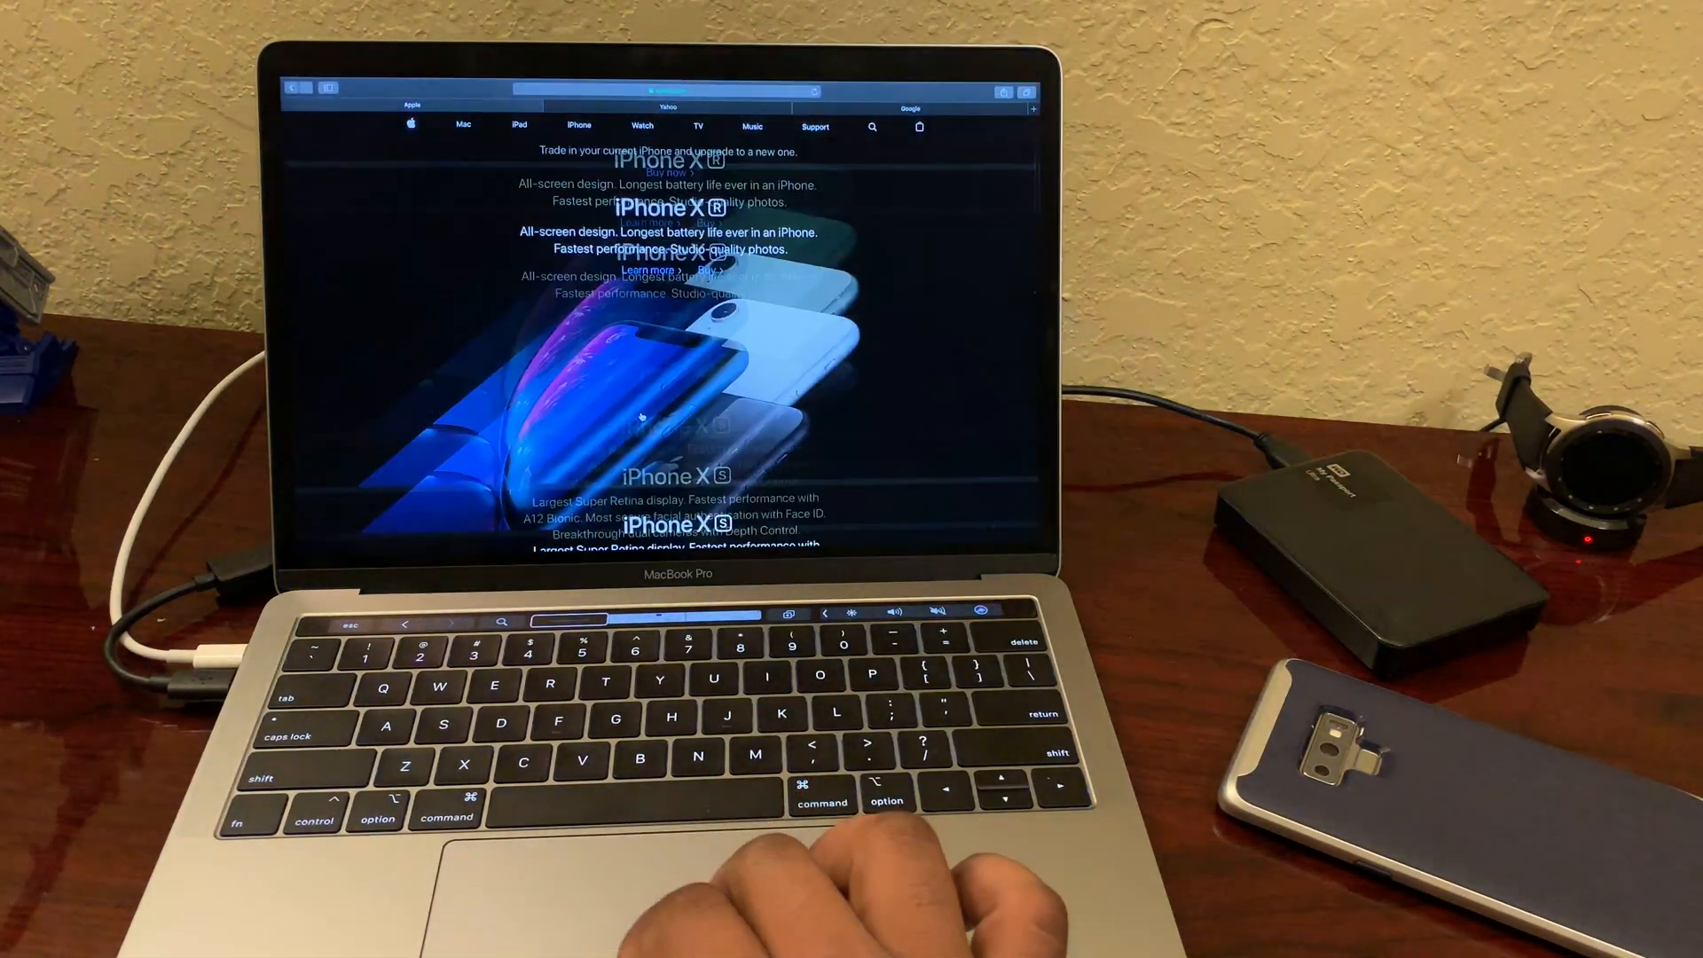
scroll(down, 3)
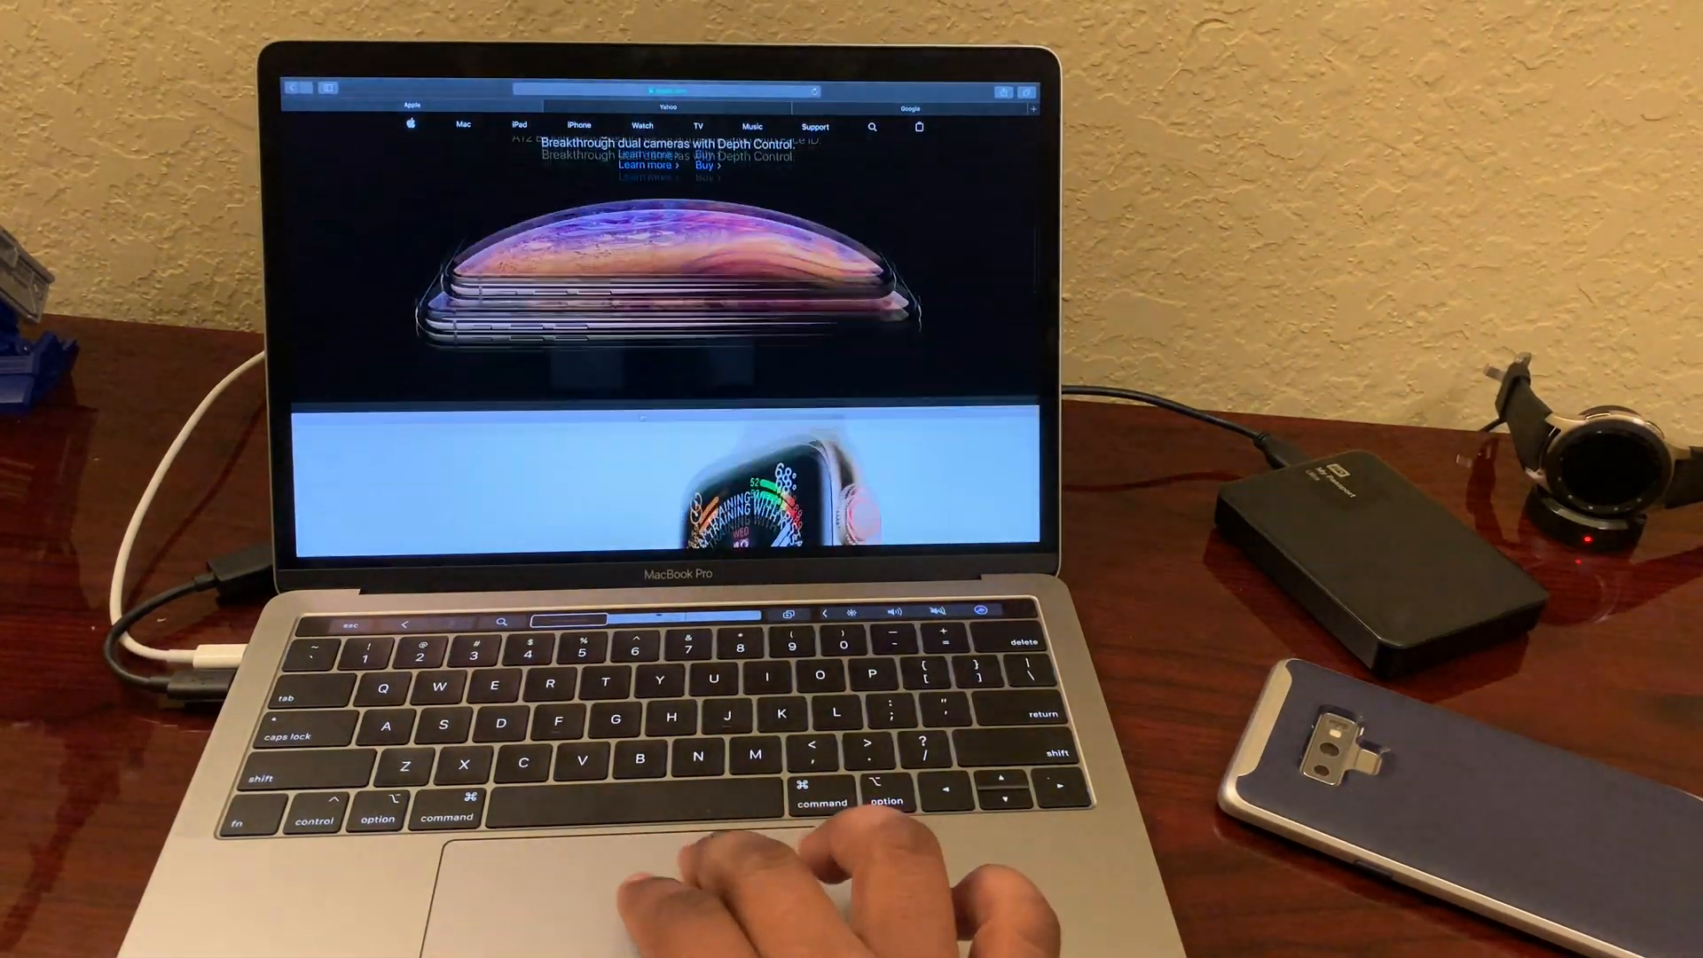
scroll(down, 3)
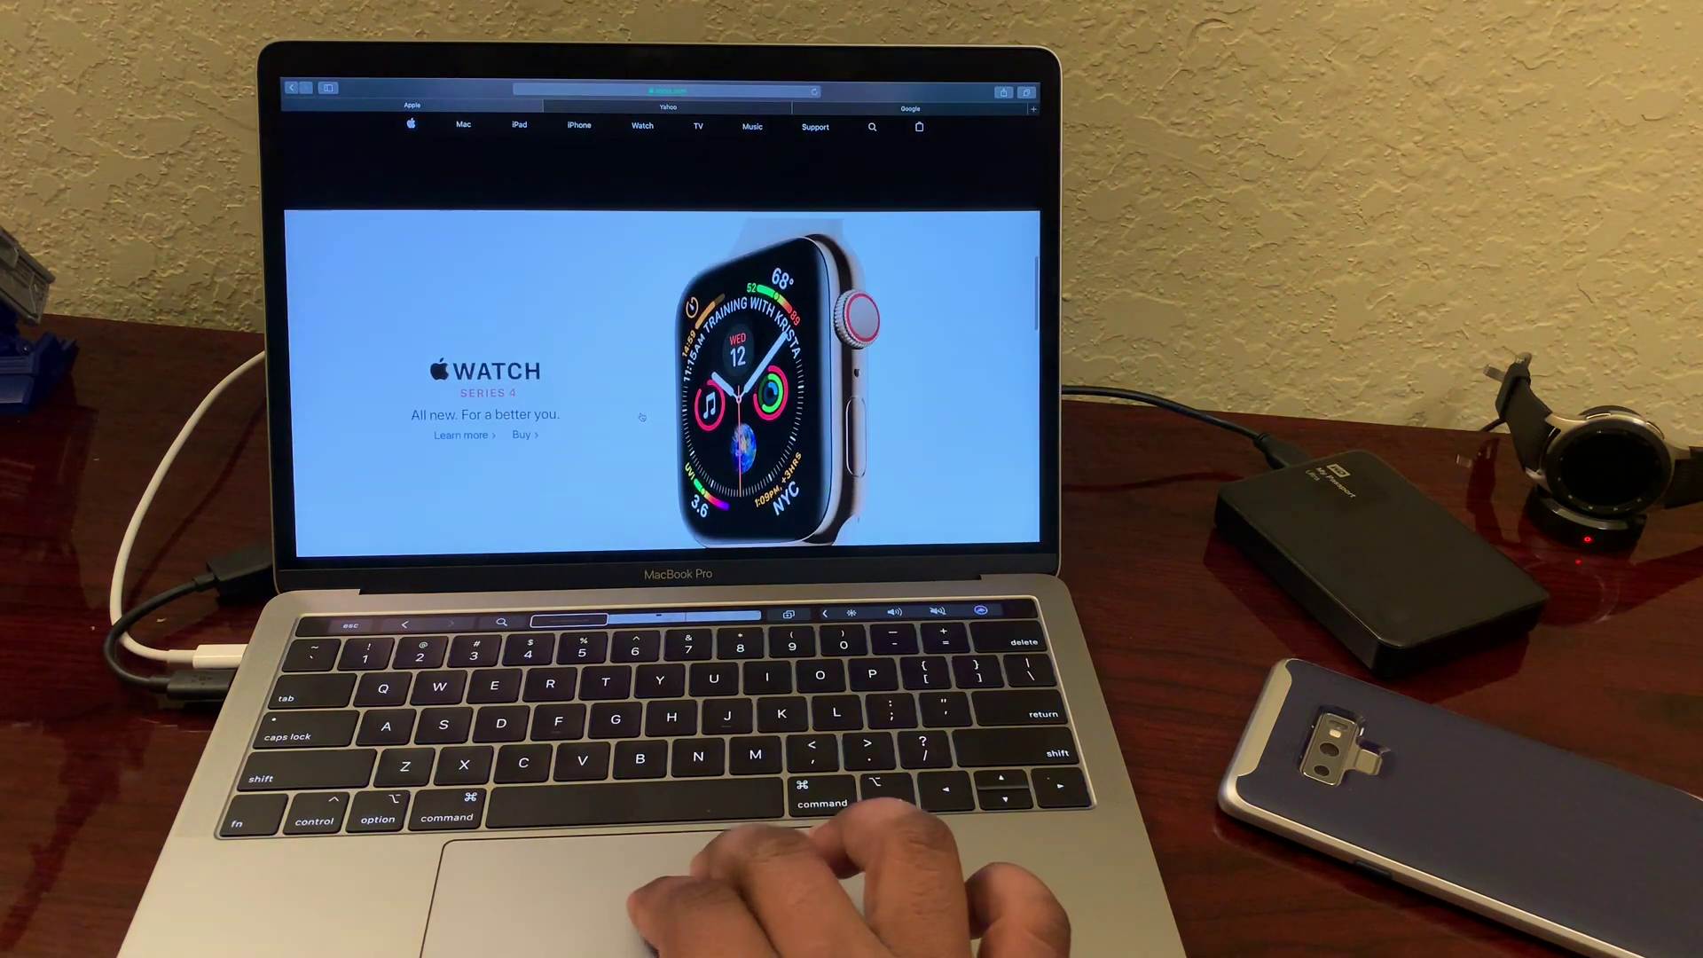
scroll(down, 3)
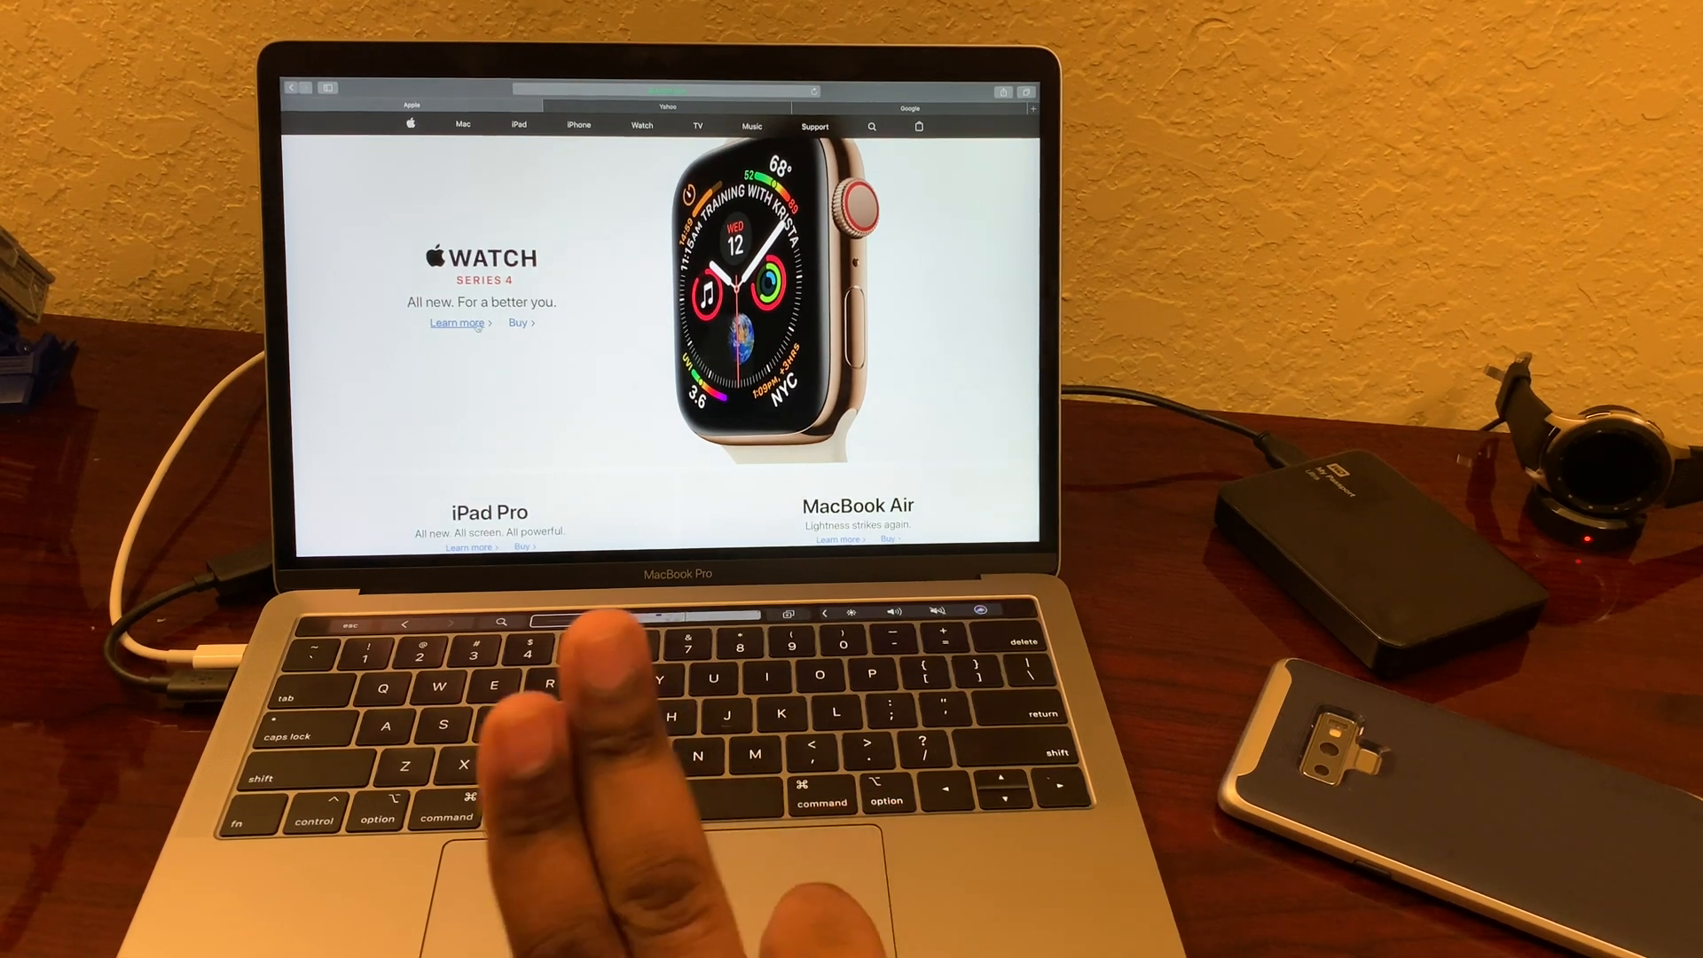
- Open Apple Watch Learn more in a new tab and Buy in a new window
right_click(456, 323)
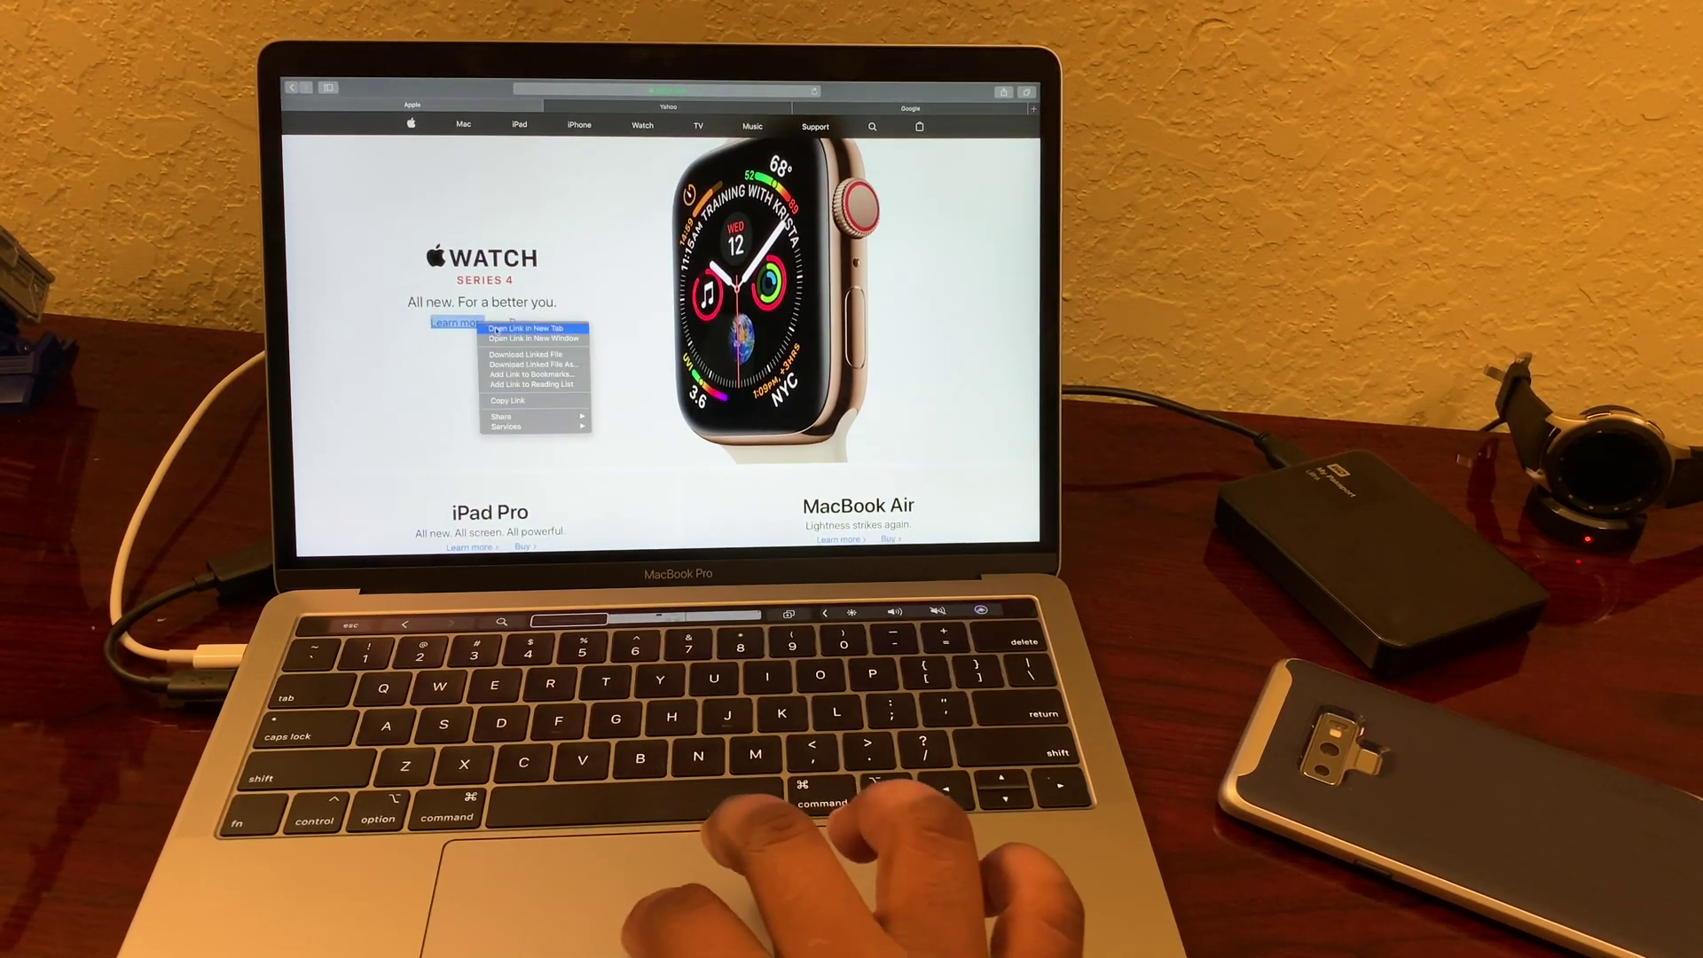
mouse_move(533, 338)
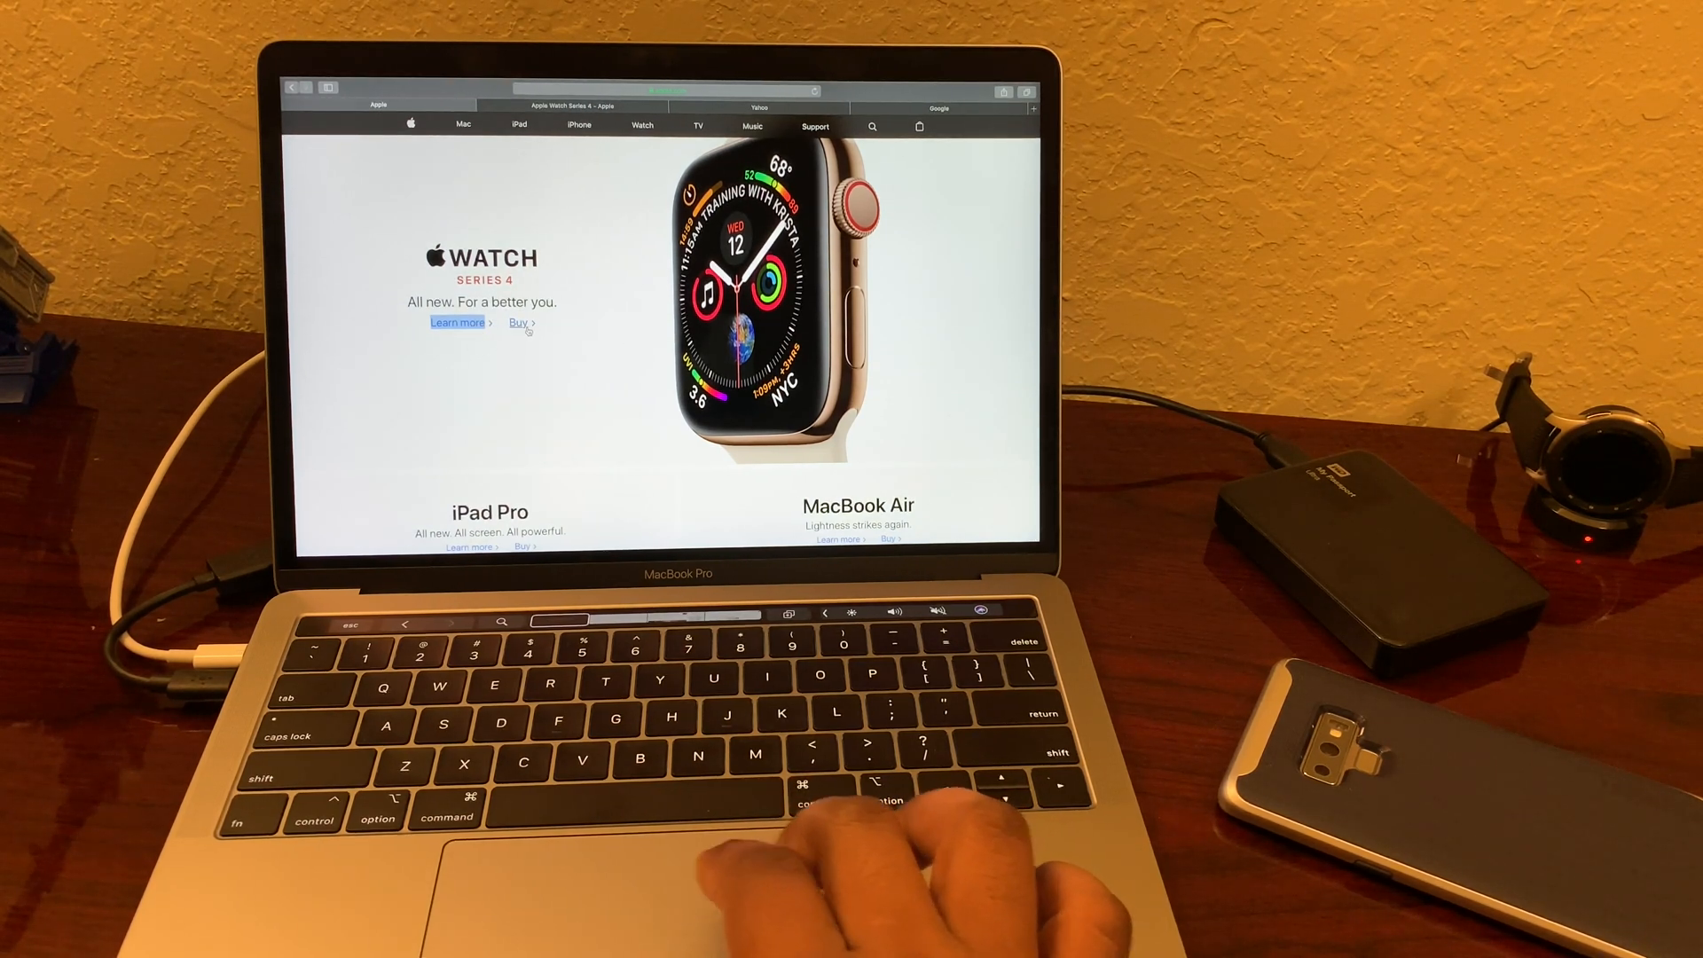
right_click(521, 323)
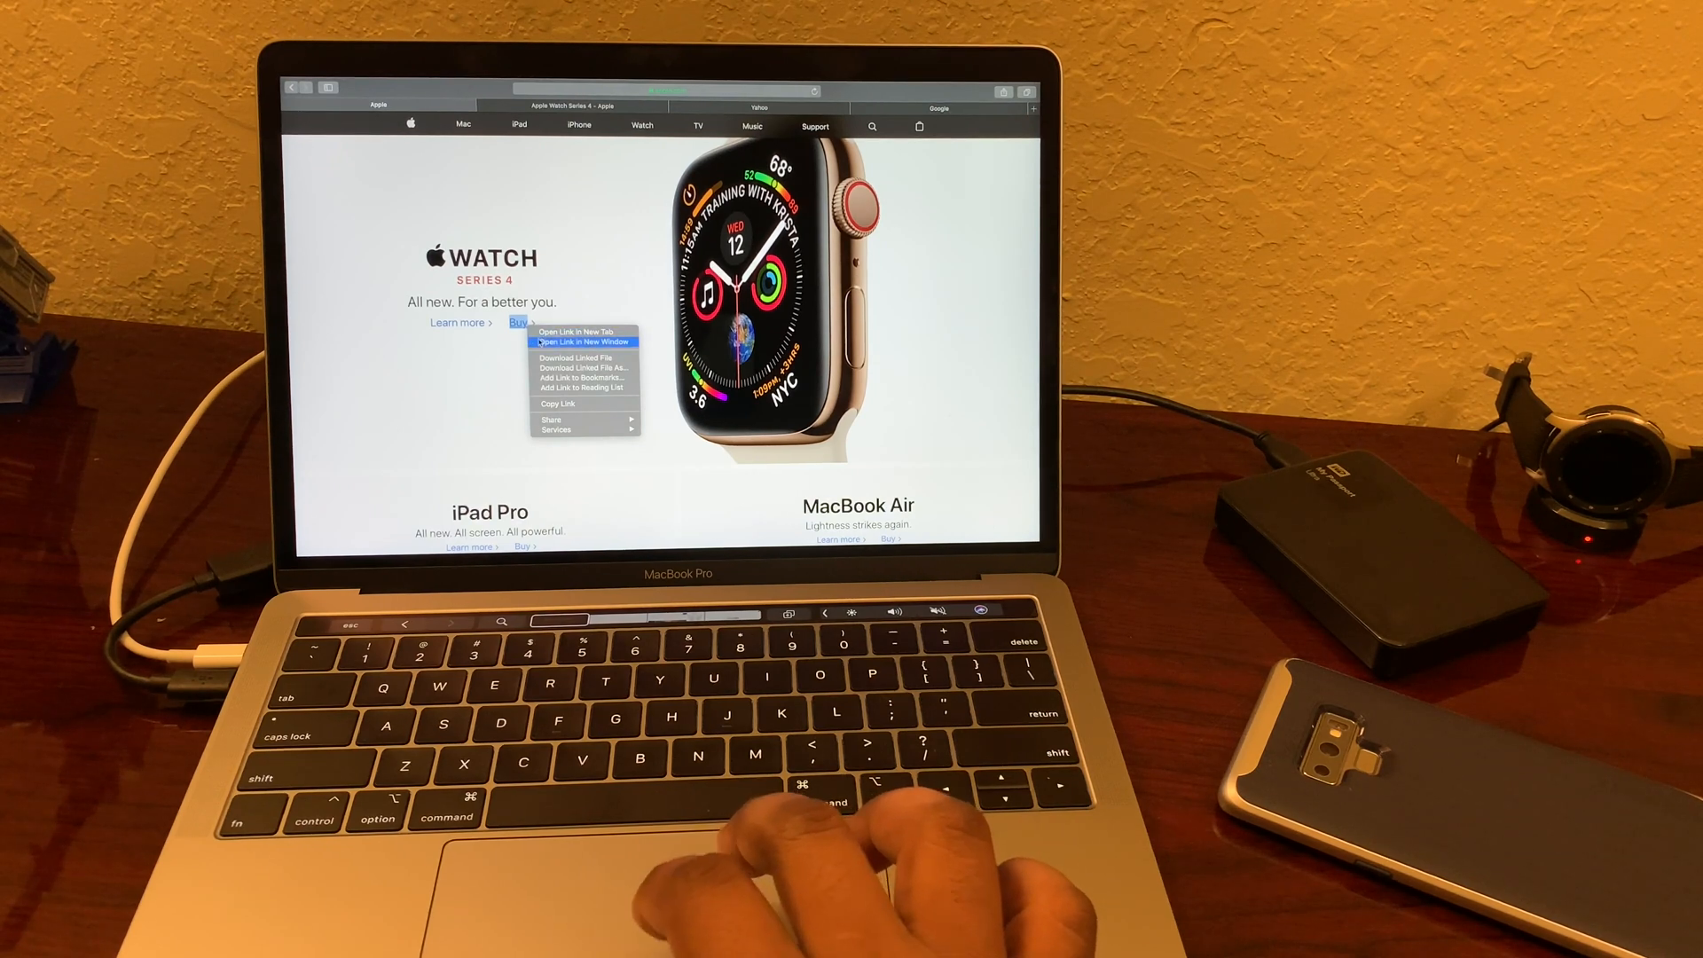
click(581, 340)
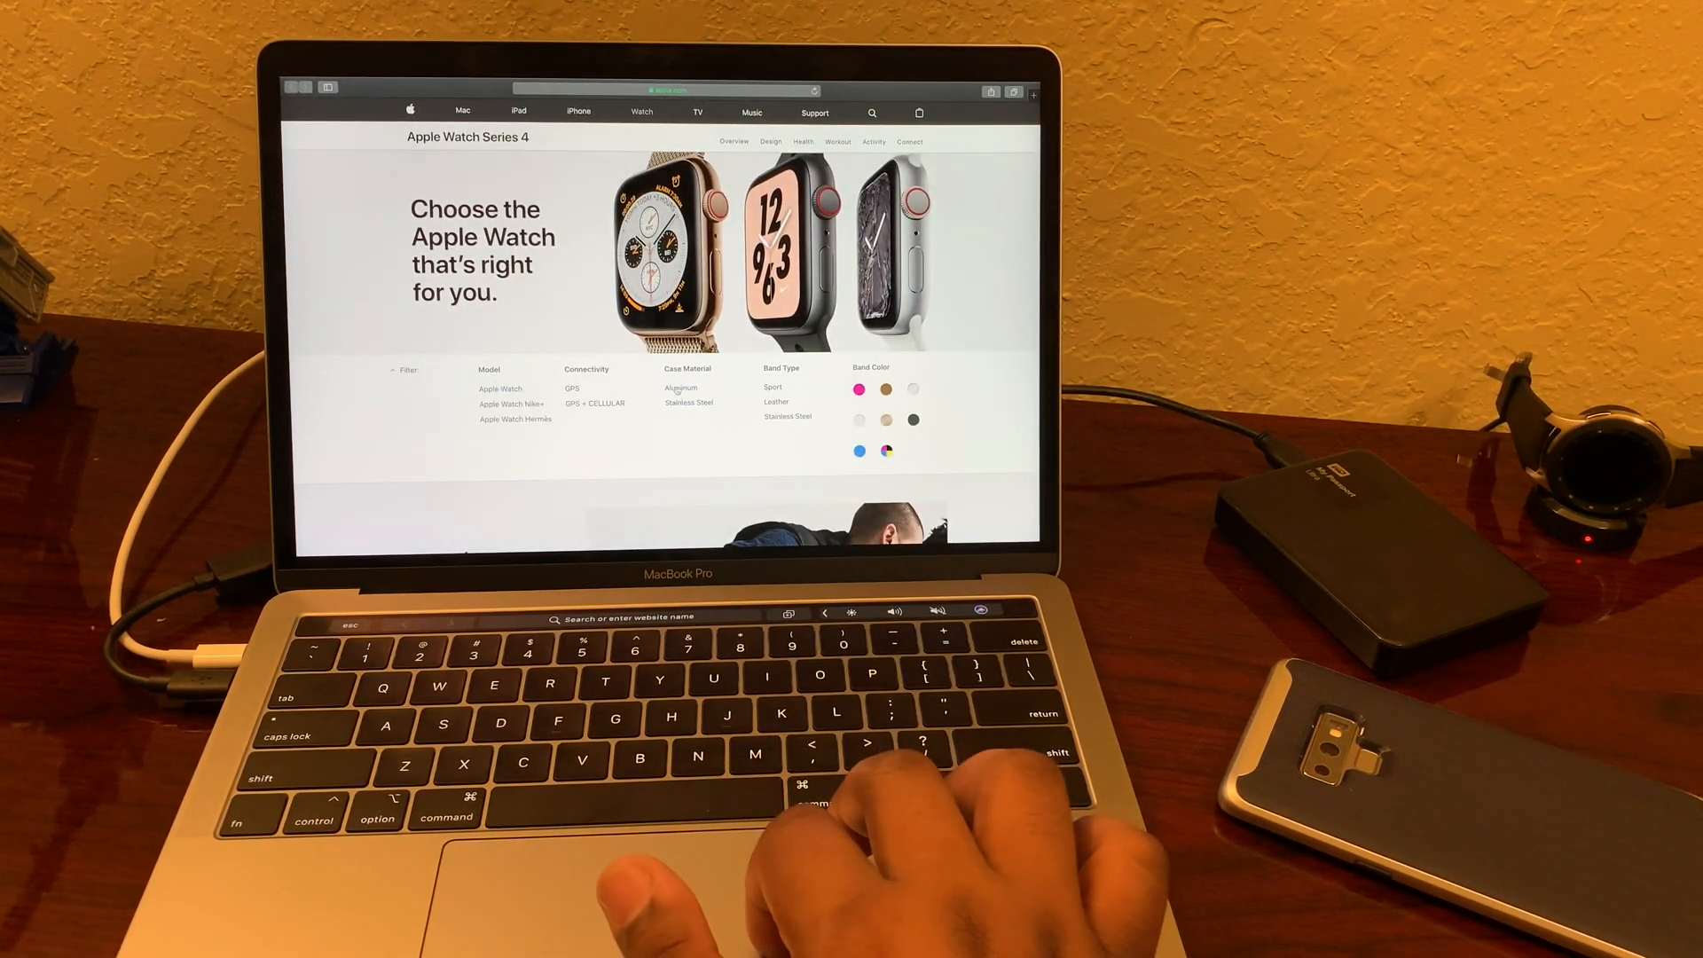
- Scroll the Apple Watch buy window before viewing spaces in Mission Control
scroll(down, 3)
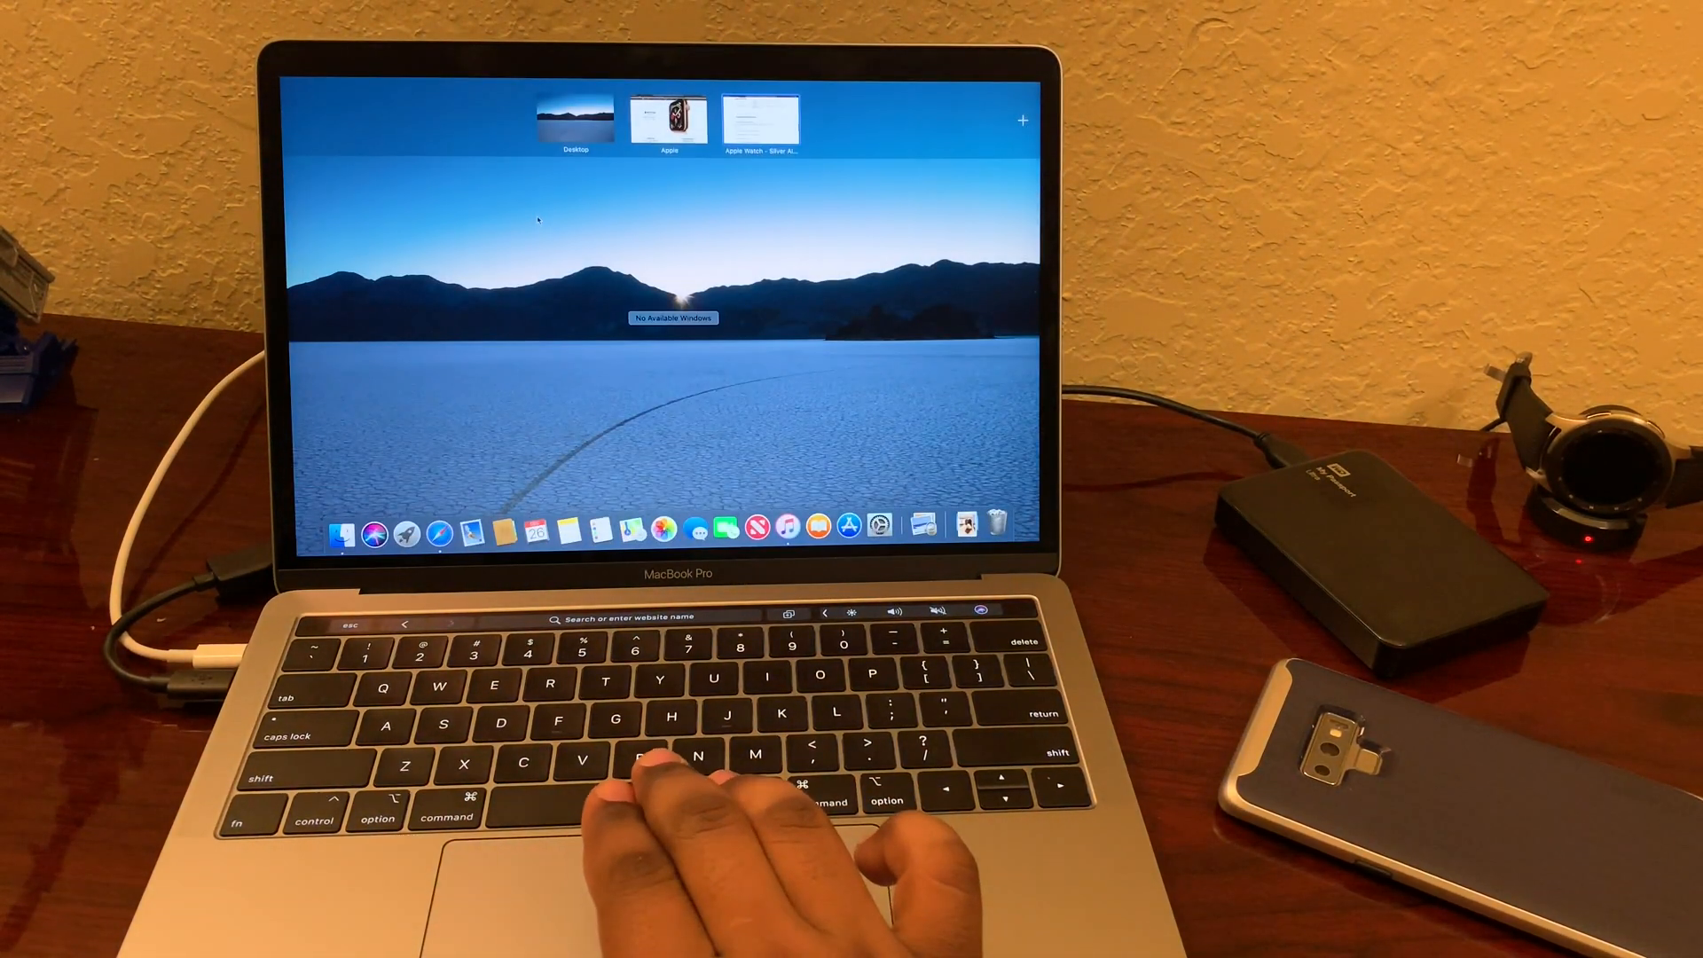
- Return to the Apple window, bring up the Yahoo tab, then switch to the desktop
click(760, 117)
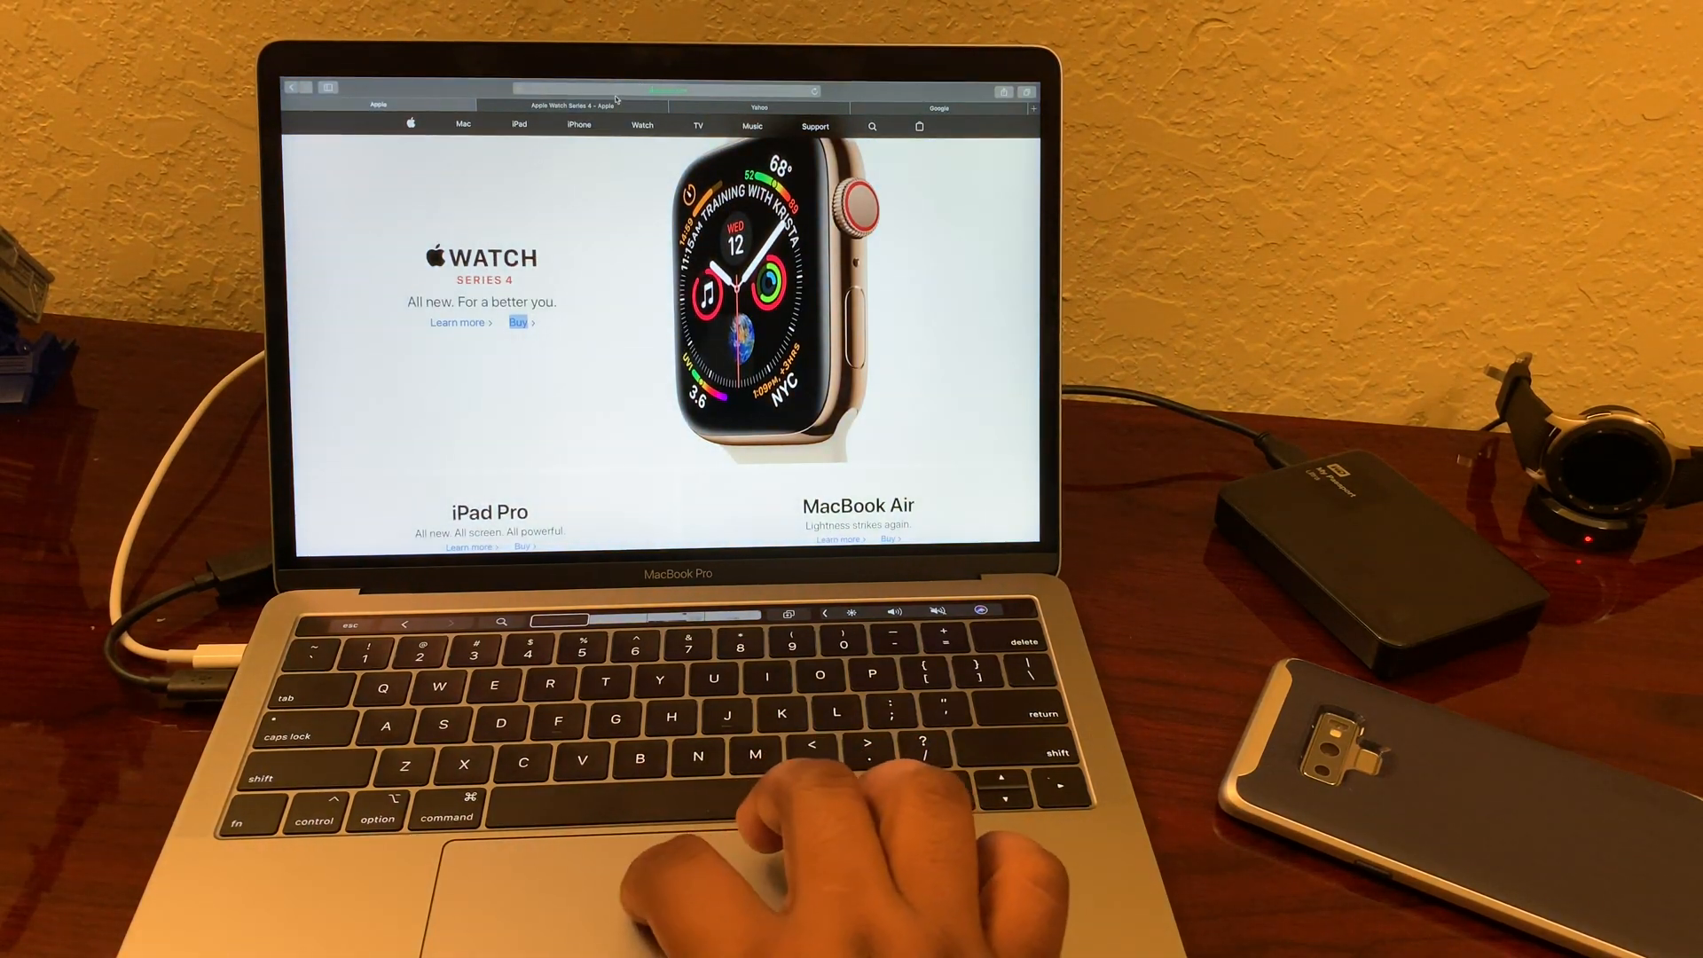
click(759, 106)
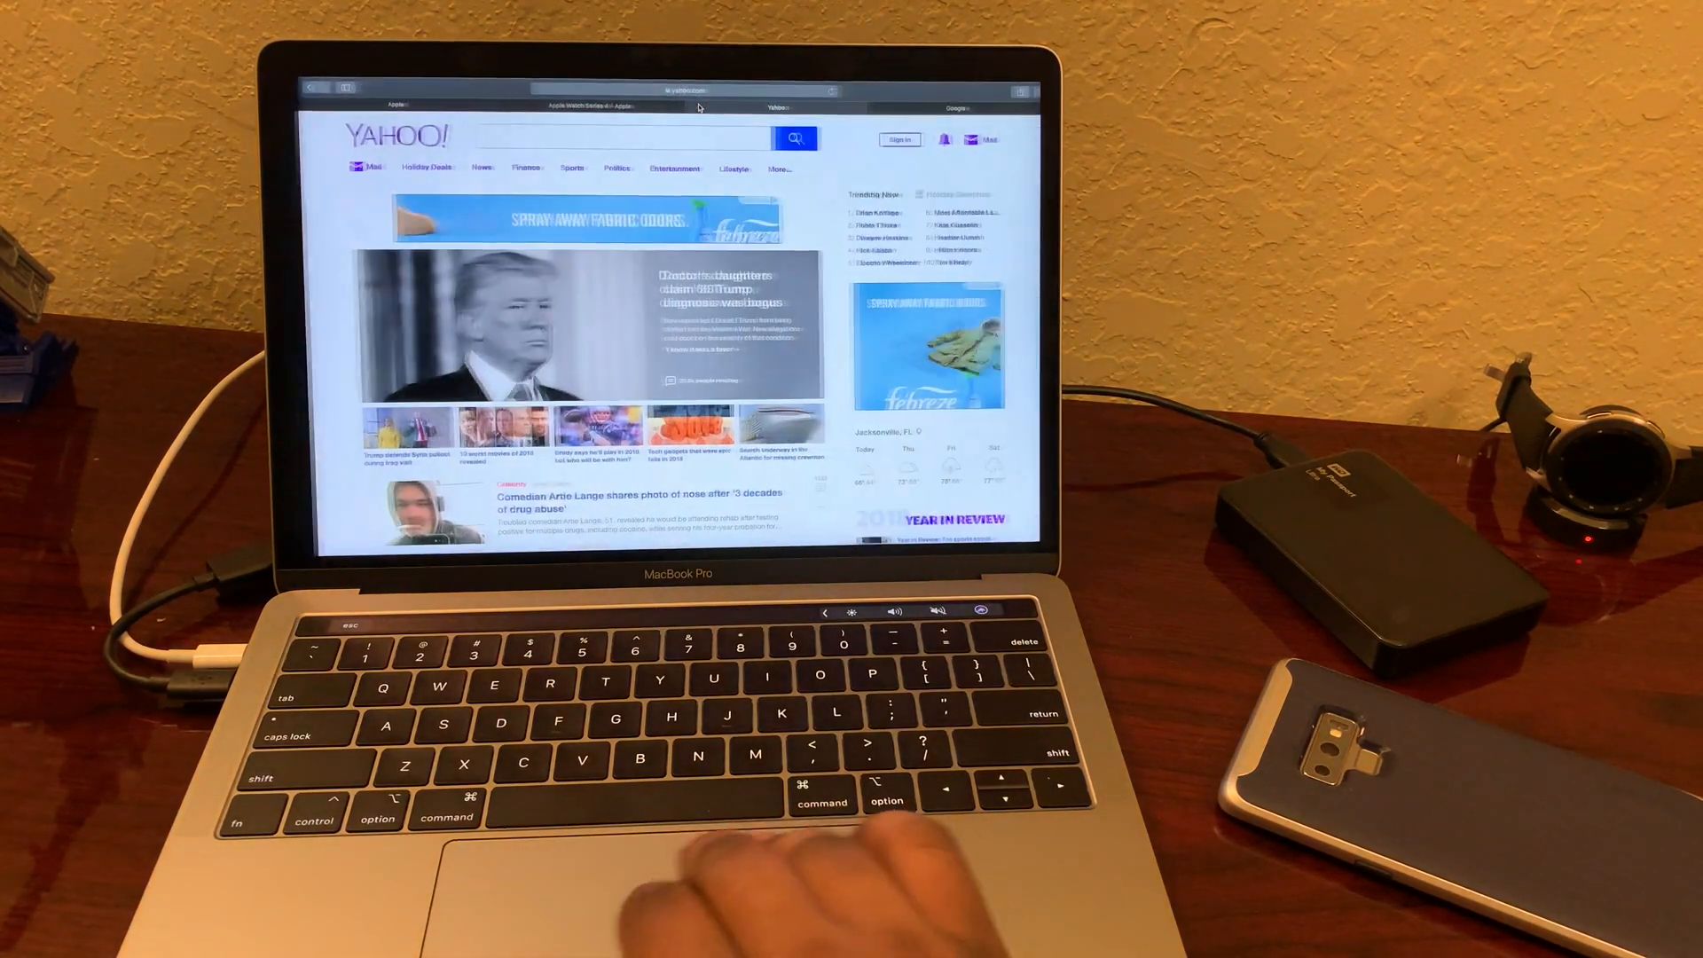
click(619, 106)
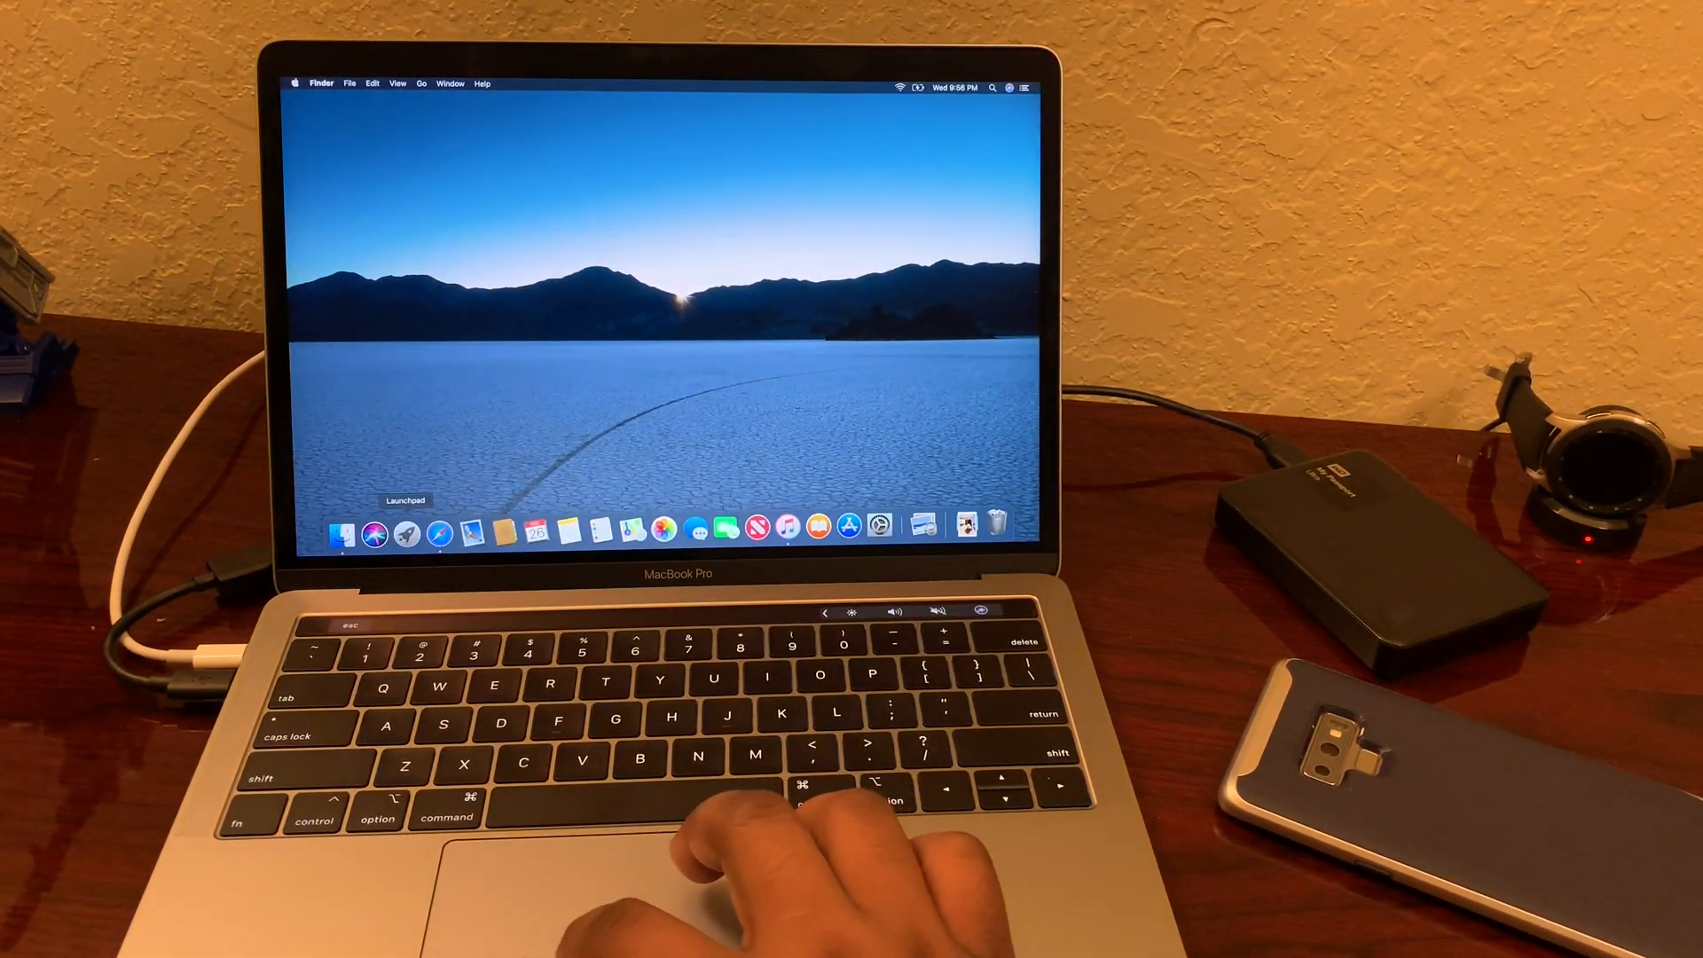
mouse_move(631, 532)
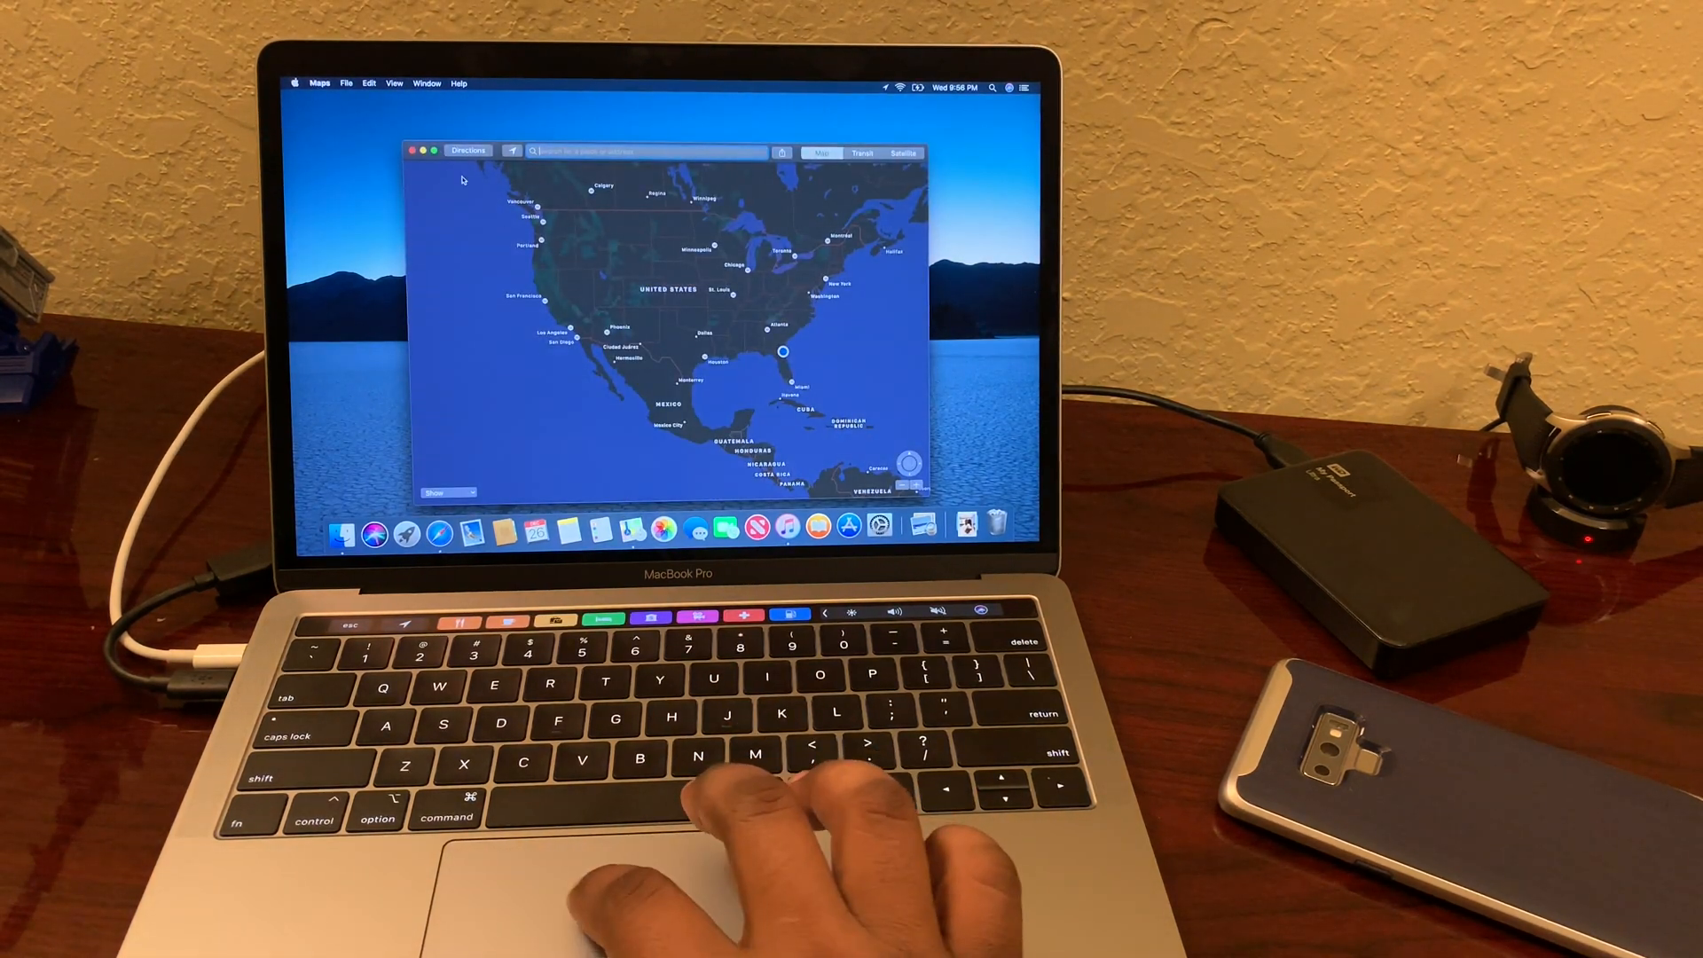
- Launch Maps to the North America map, then return to Safari's Yahoo space
click(432, 151)
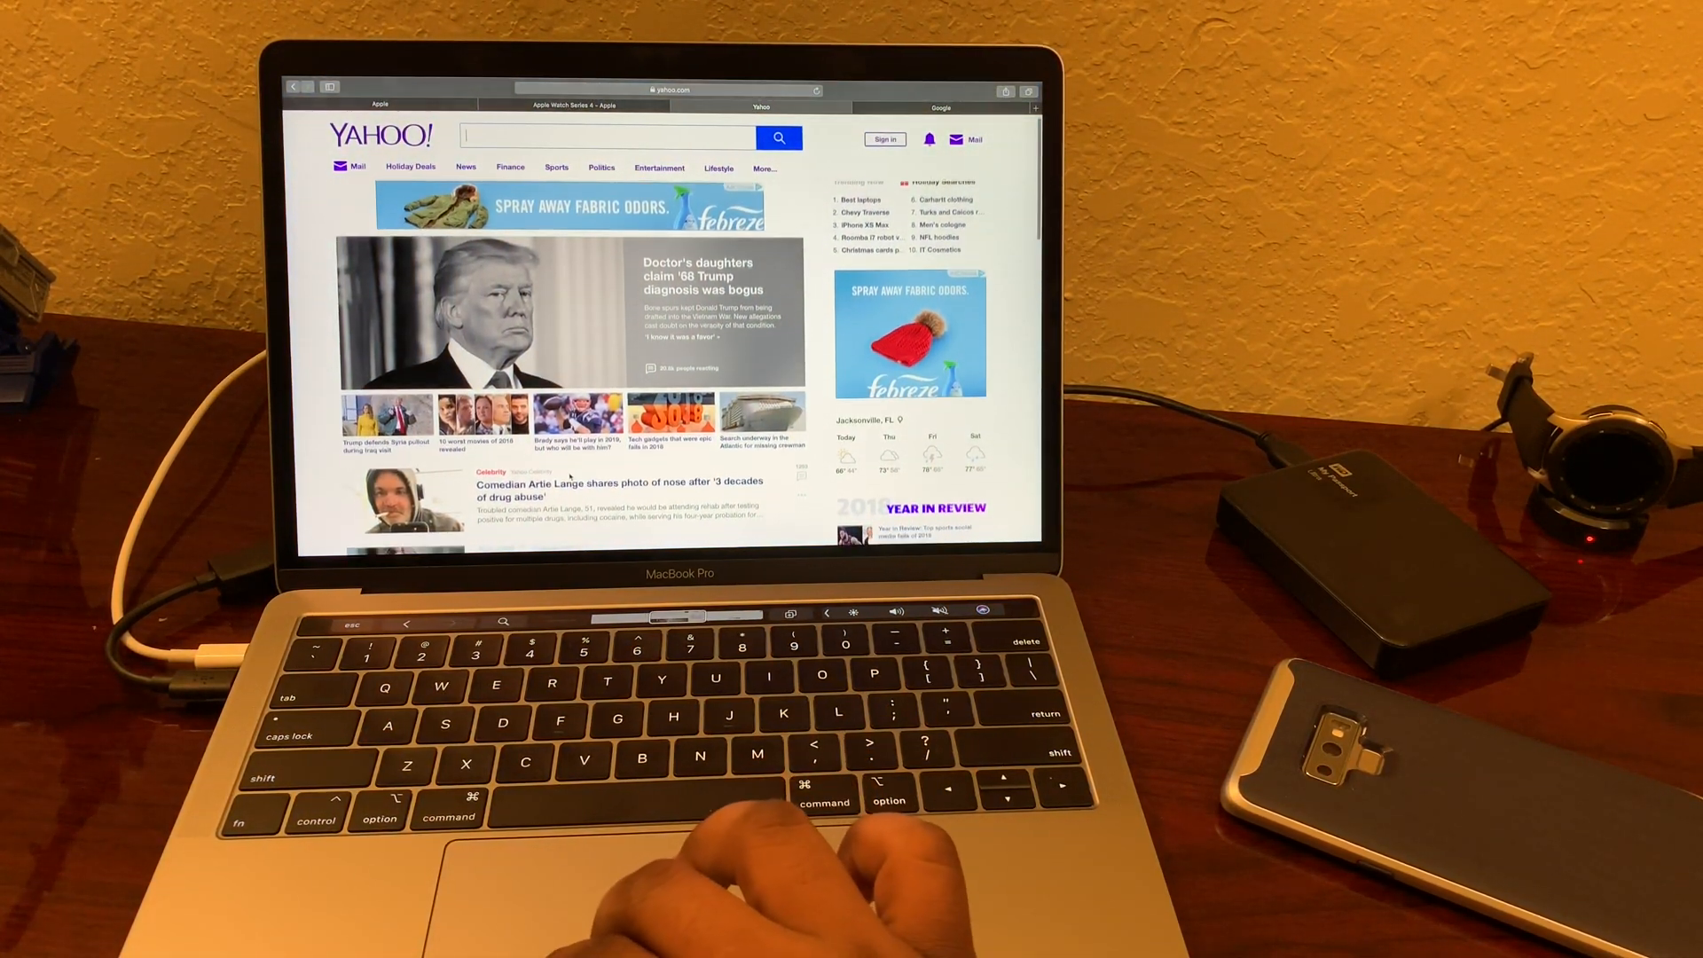
- Scroll down the Yahoo page before switching to Google and typing 'The'
scroll(down, 3)
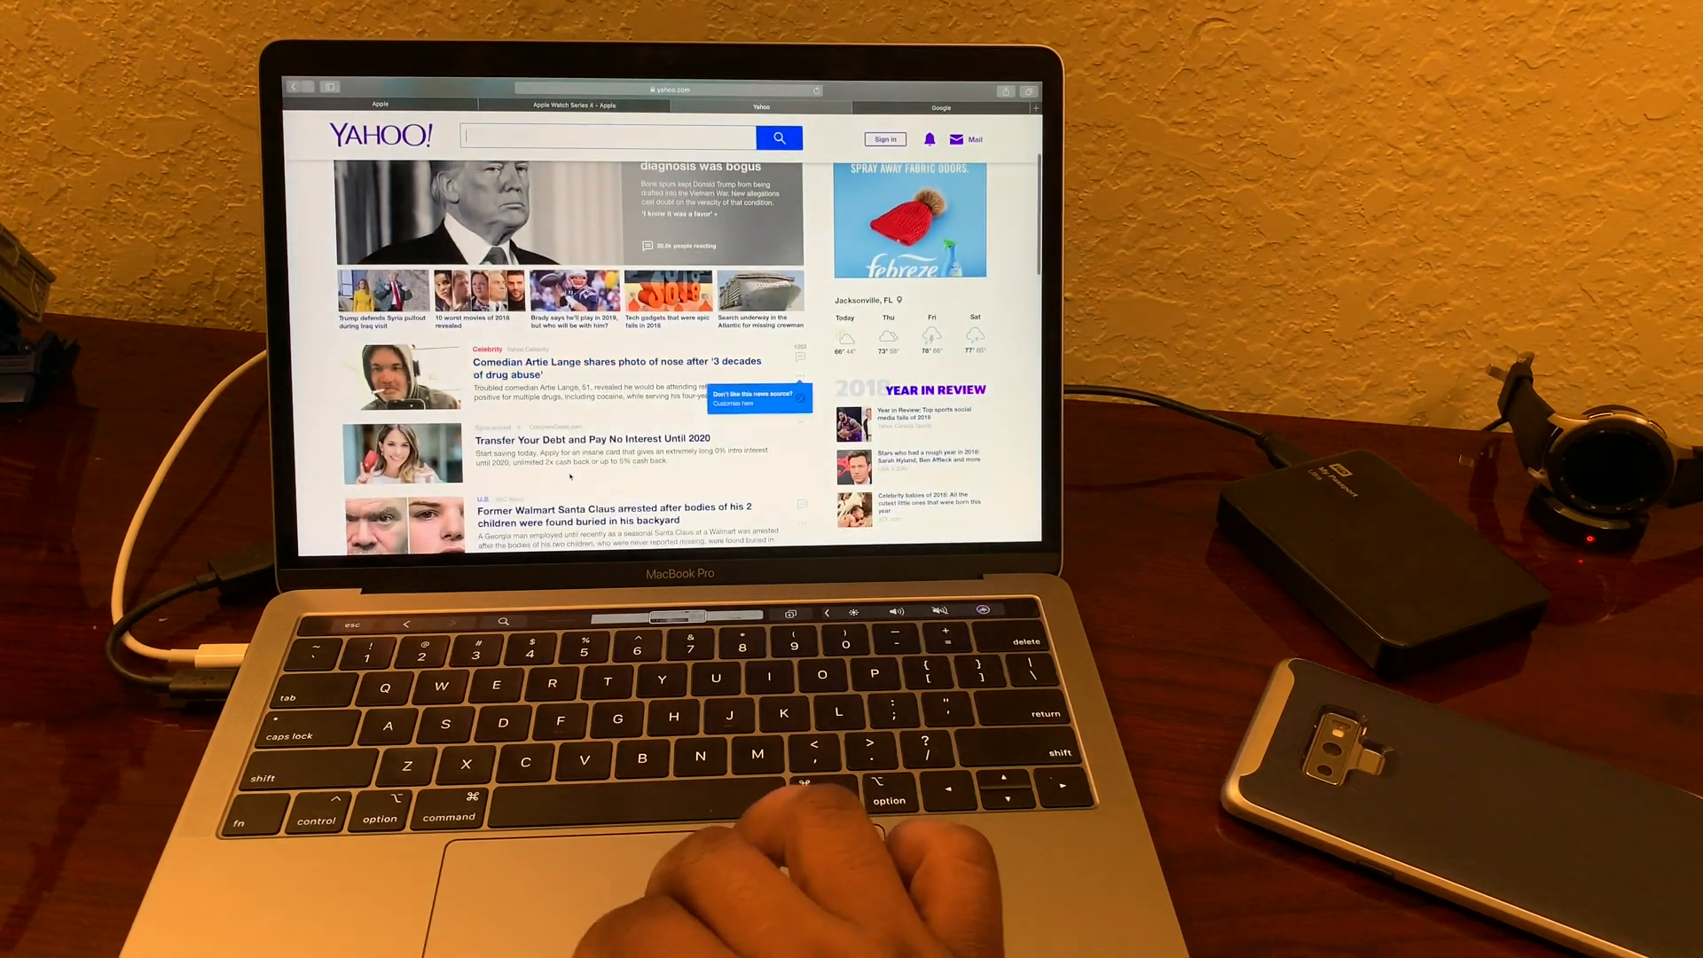
scroll(down, 3)
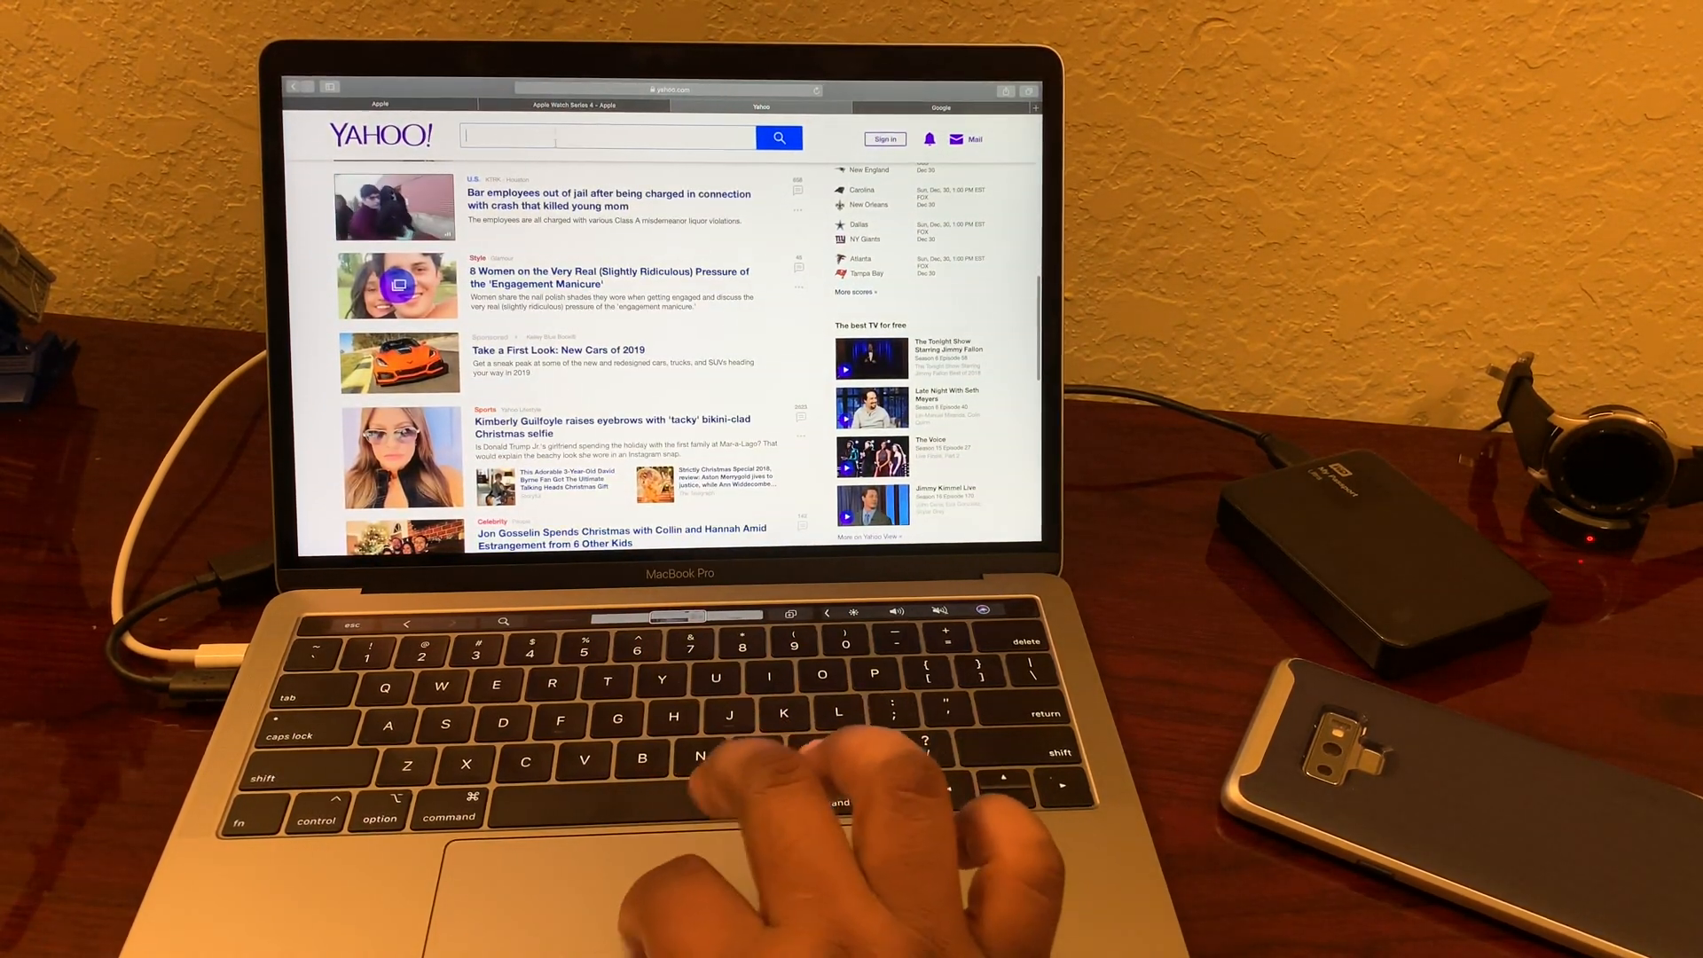
scroll(down, 3)
text(The)
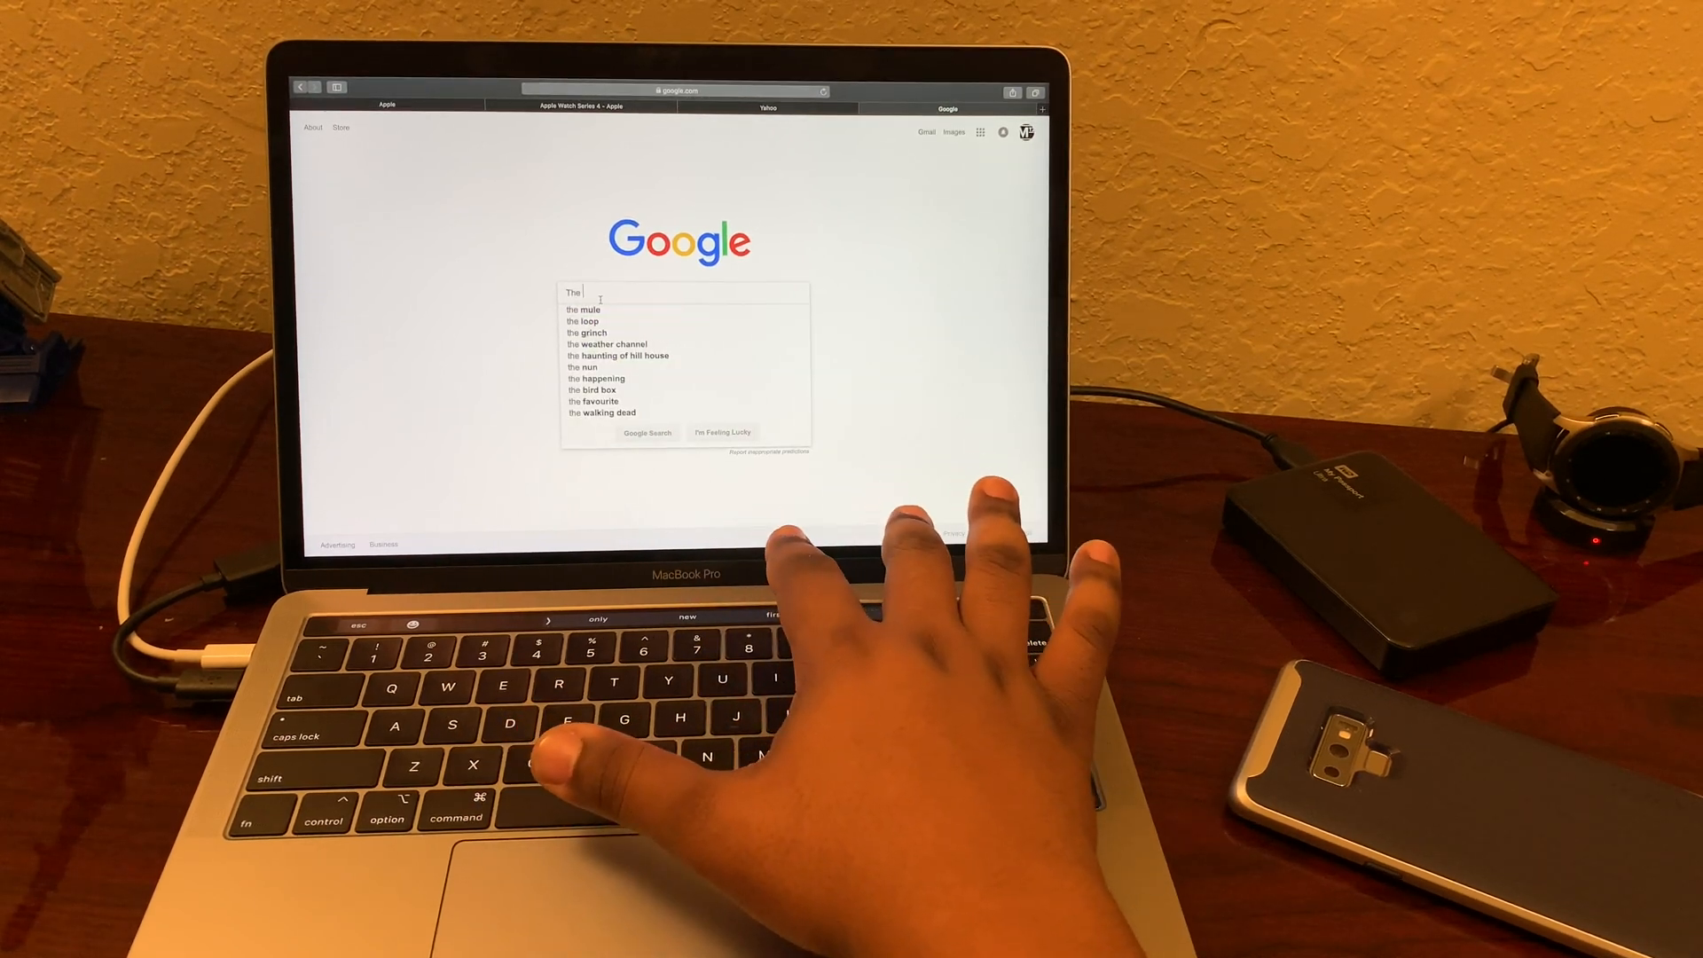
- Type a Google query with 'new' and 'and', clear it, then return to the Yahoo tab
text(new version of this game)
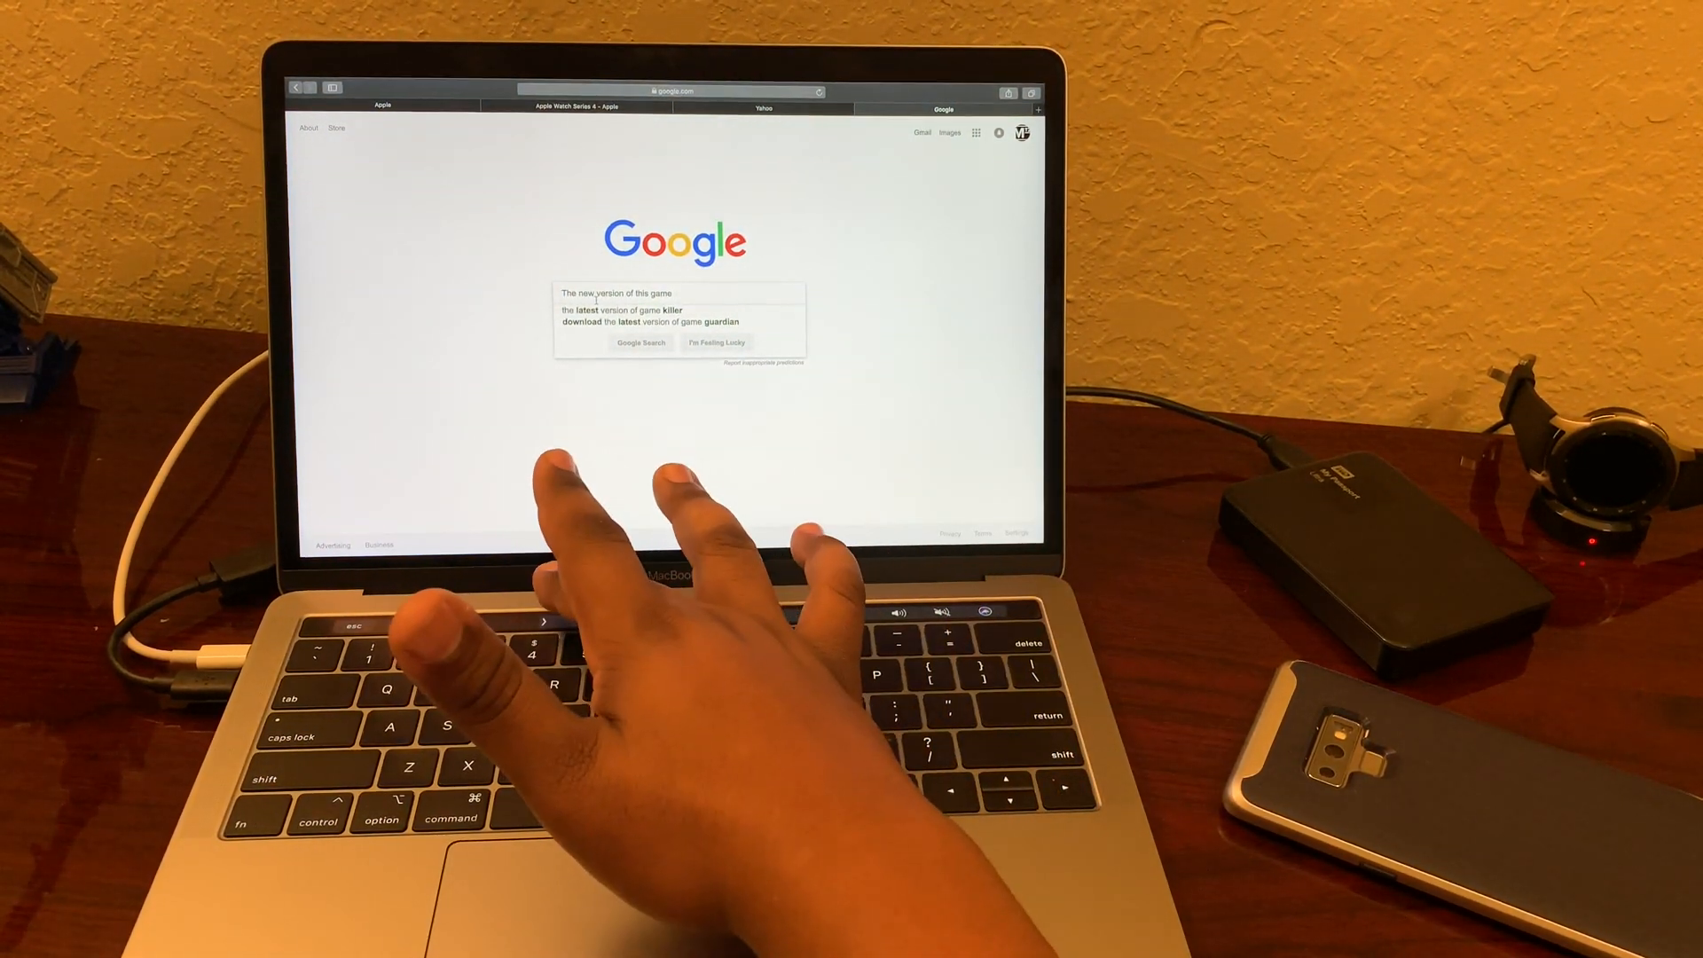
text(and)
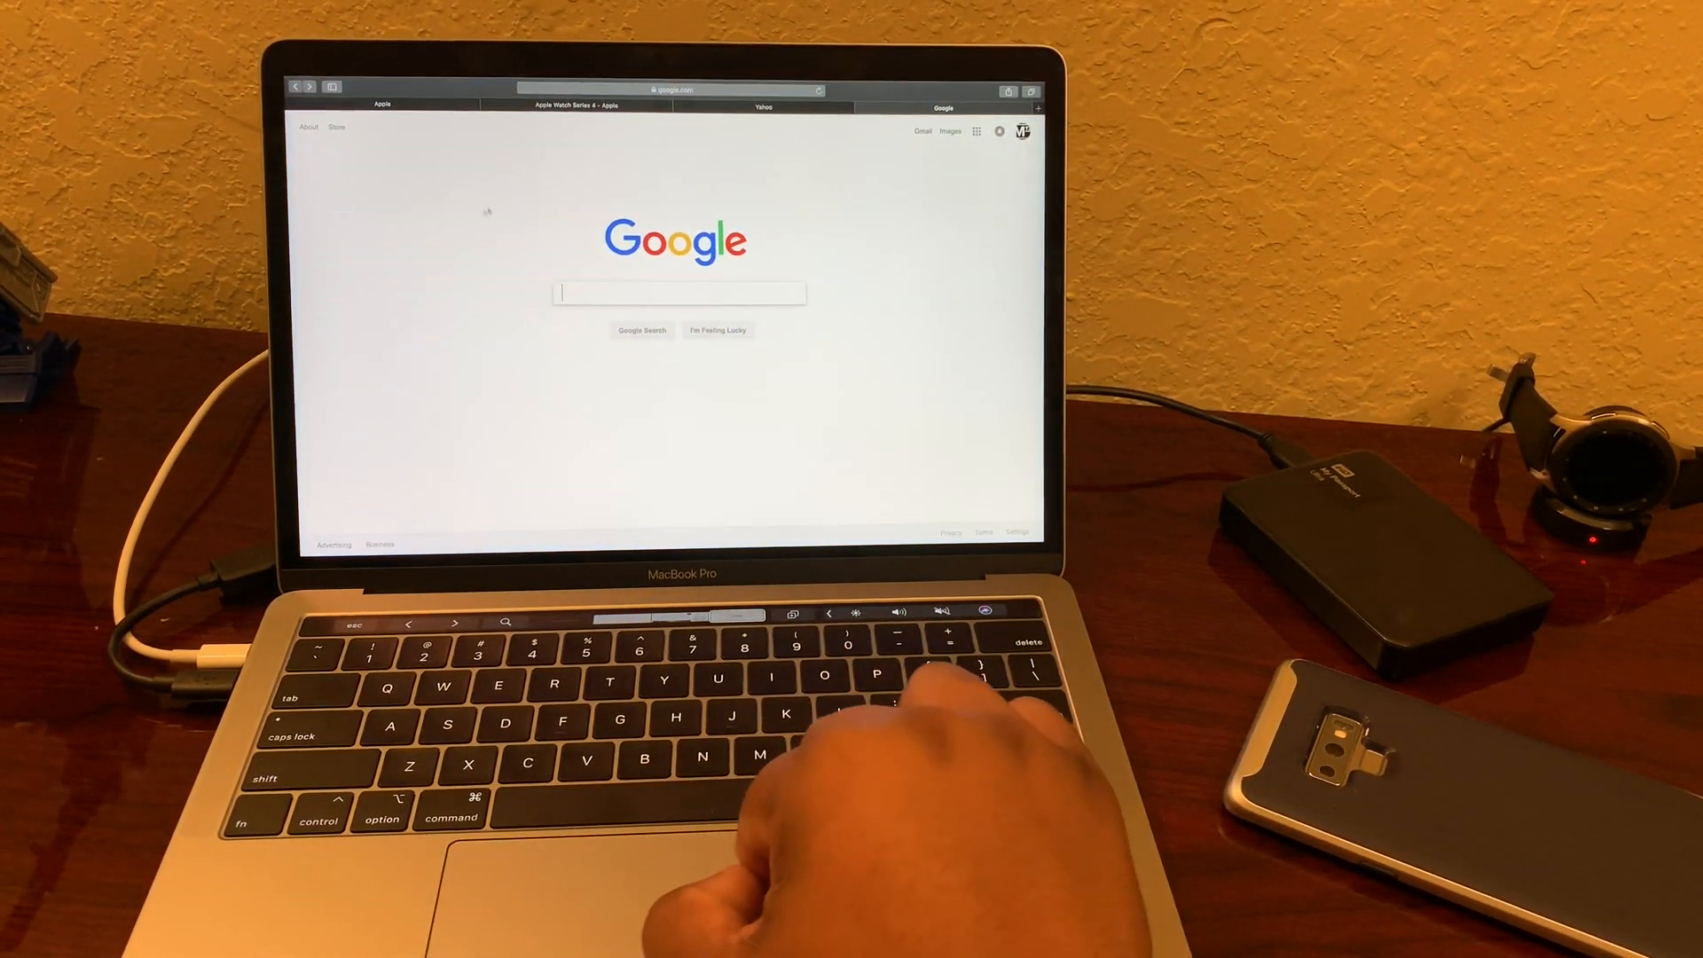
click(763, 107)
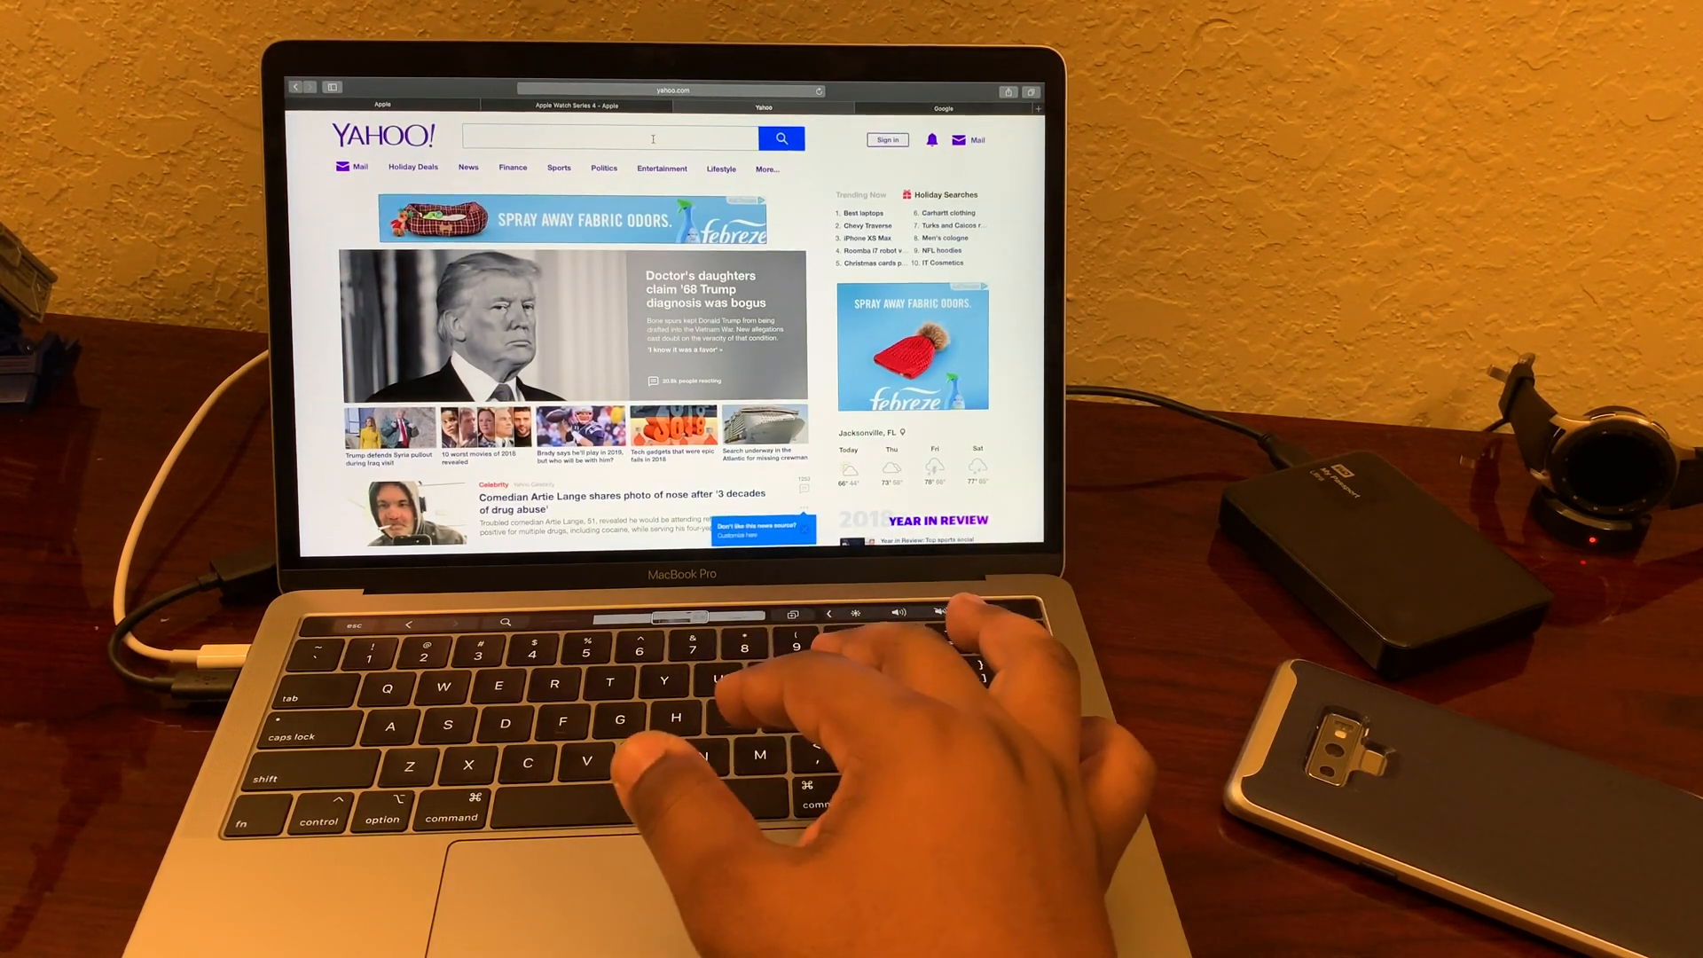
- Ask Siri to play music from Apple Music, opening iTunes with shuffled songs
click(574, 105)
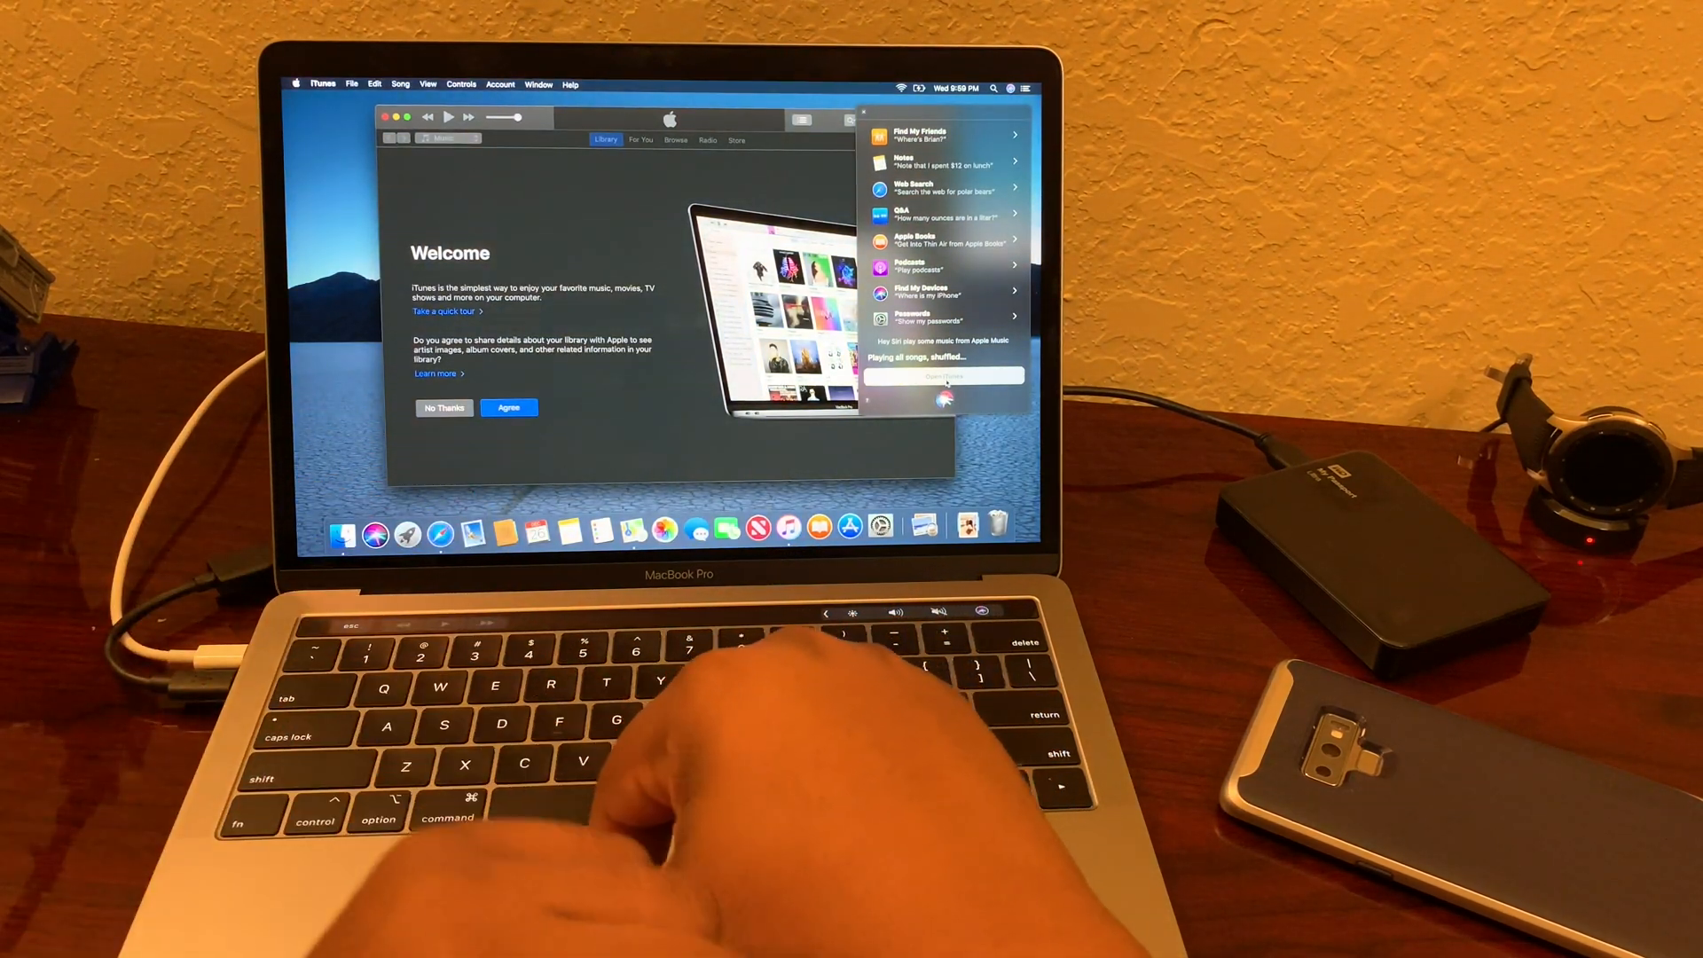
- Accept the iTunes Welcome screen by agreeing to share library details with Apple
click(509, 407)
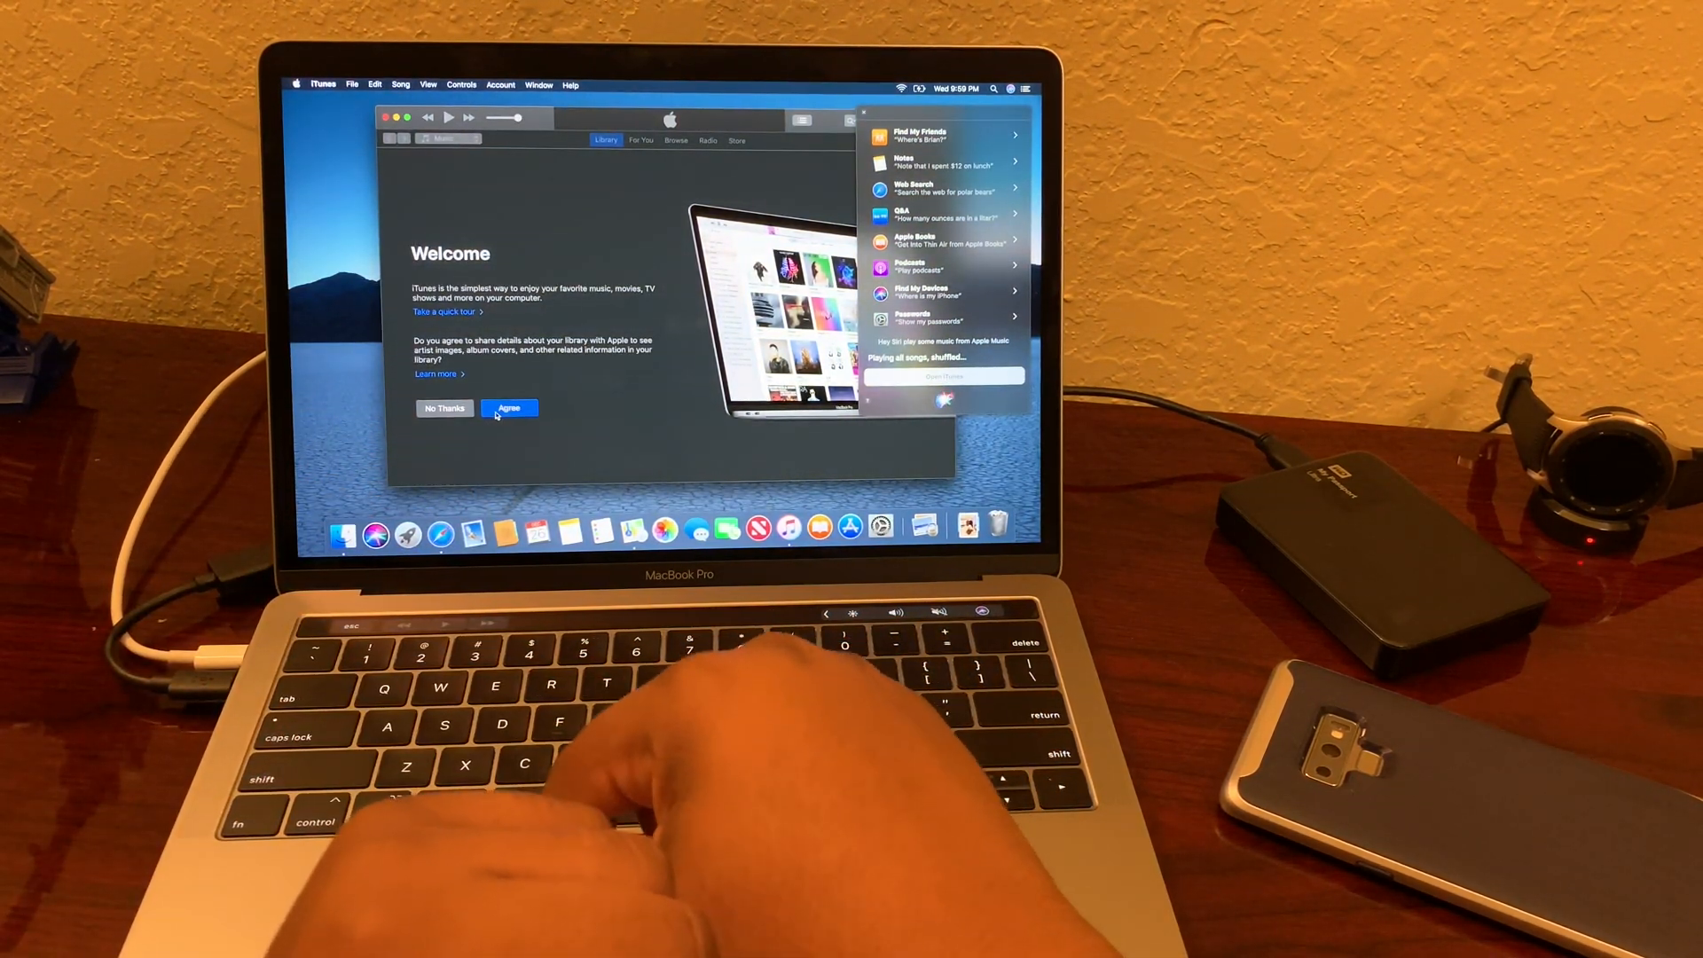
click(509, 407)
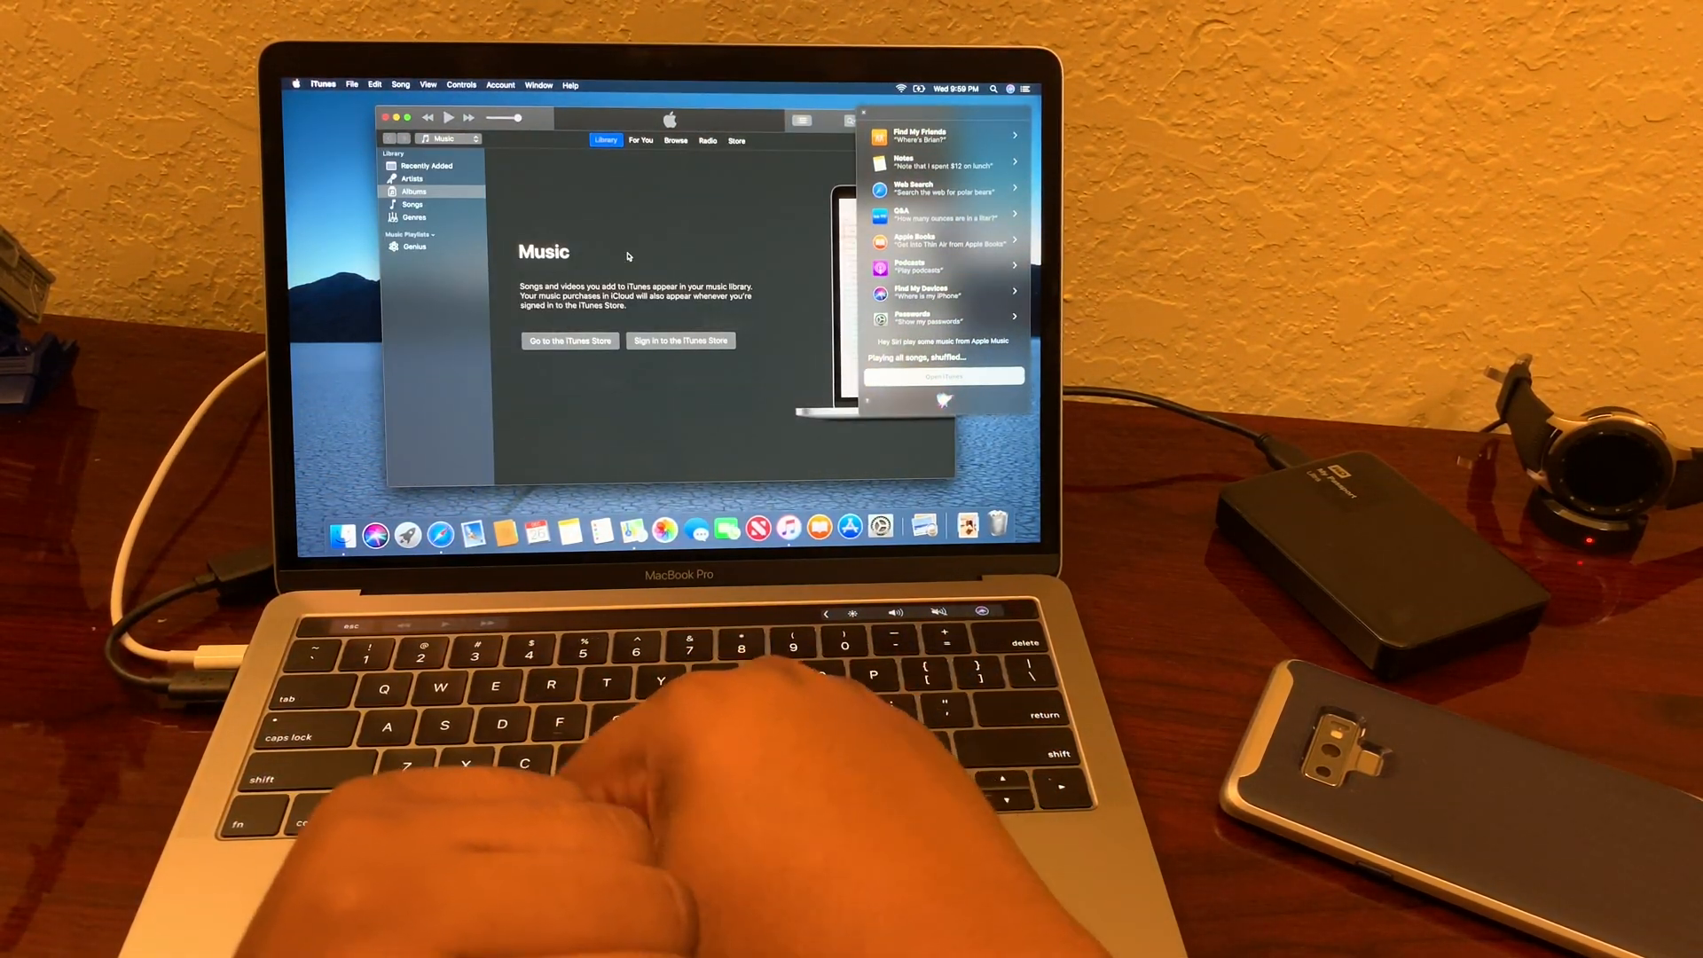